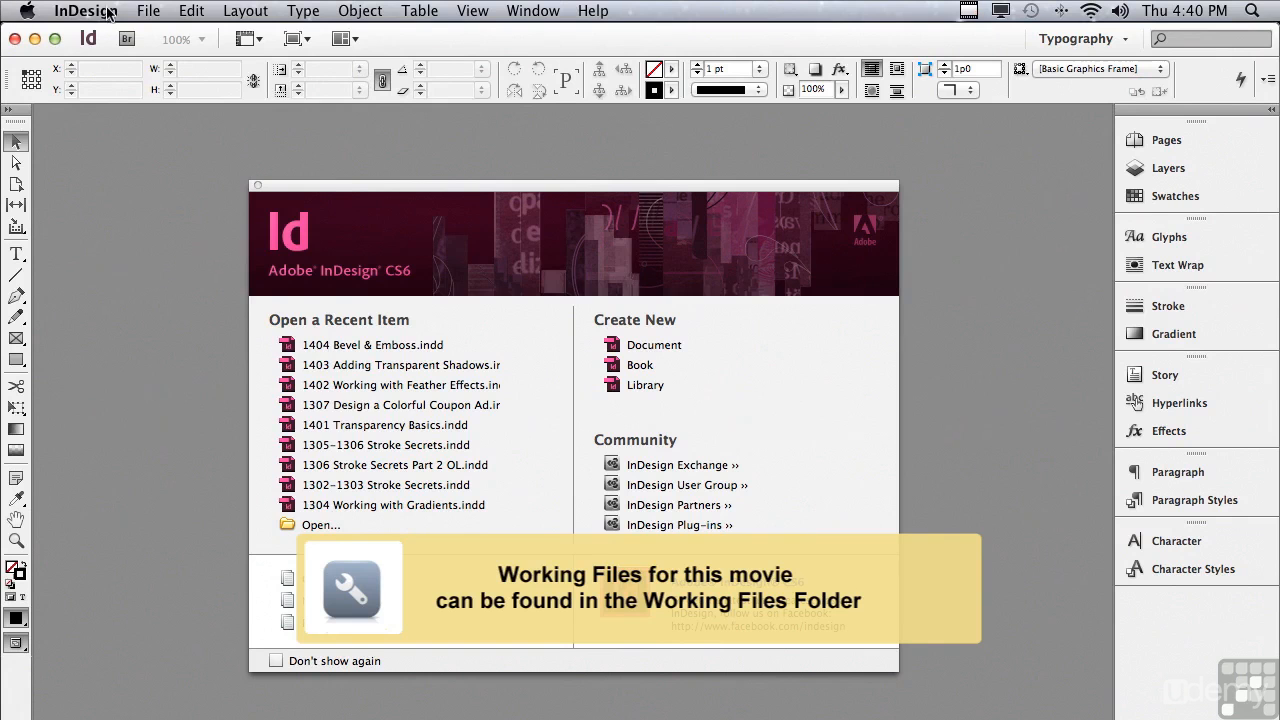
- Open 1404 Bevel & Emboss.indd from the InDesign CS6 Sample Layouts folder
click(148, 11)
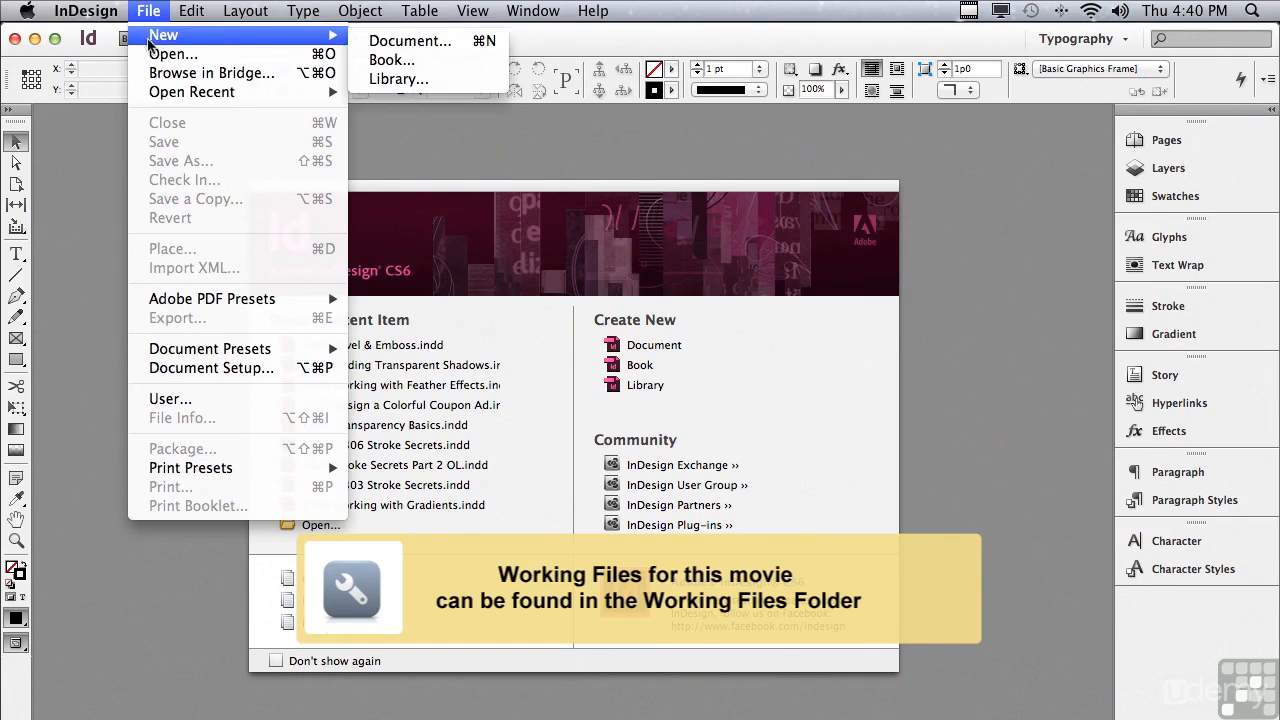
click(172, 54)
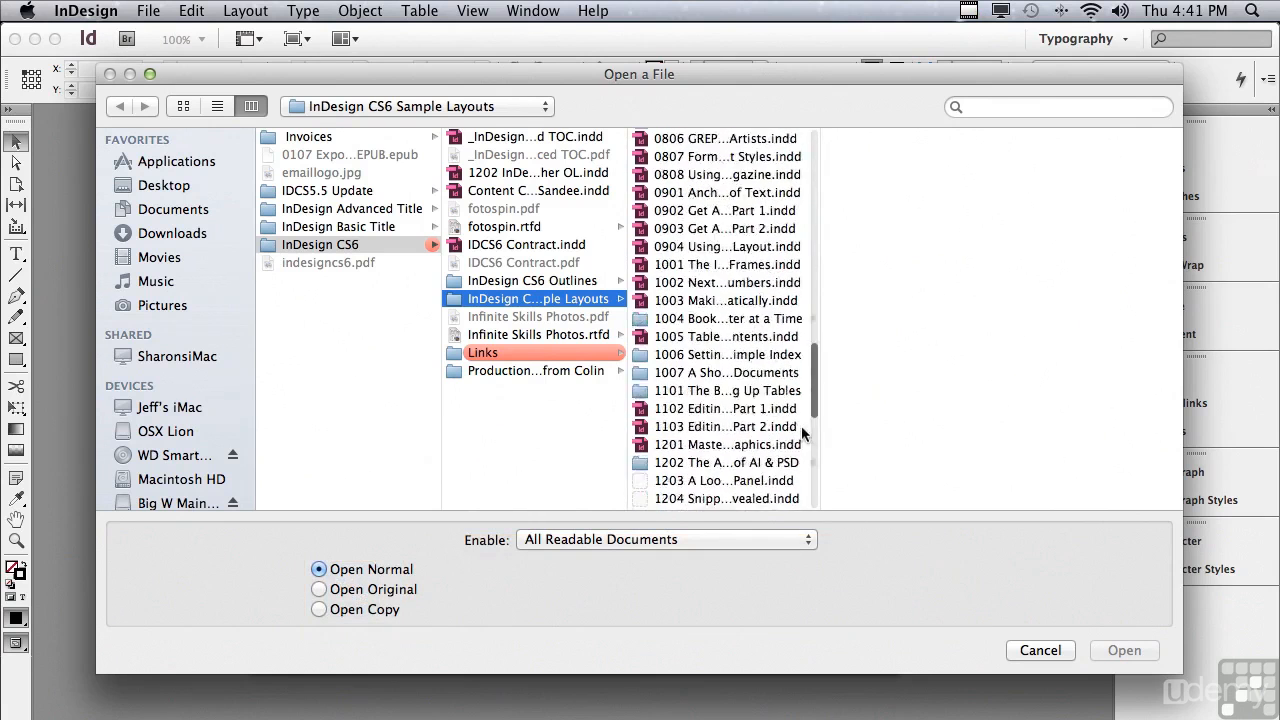
click(728, 494)
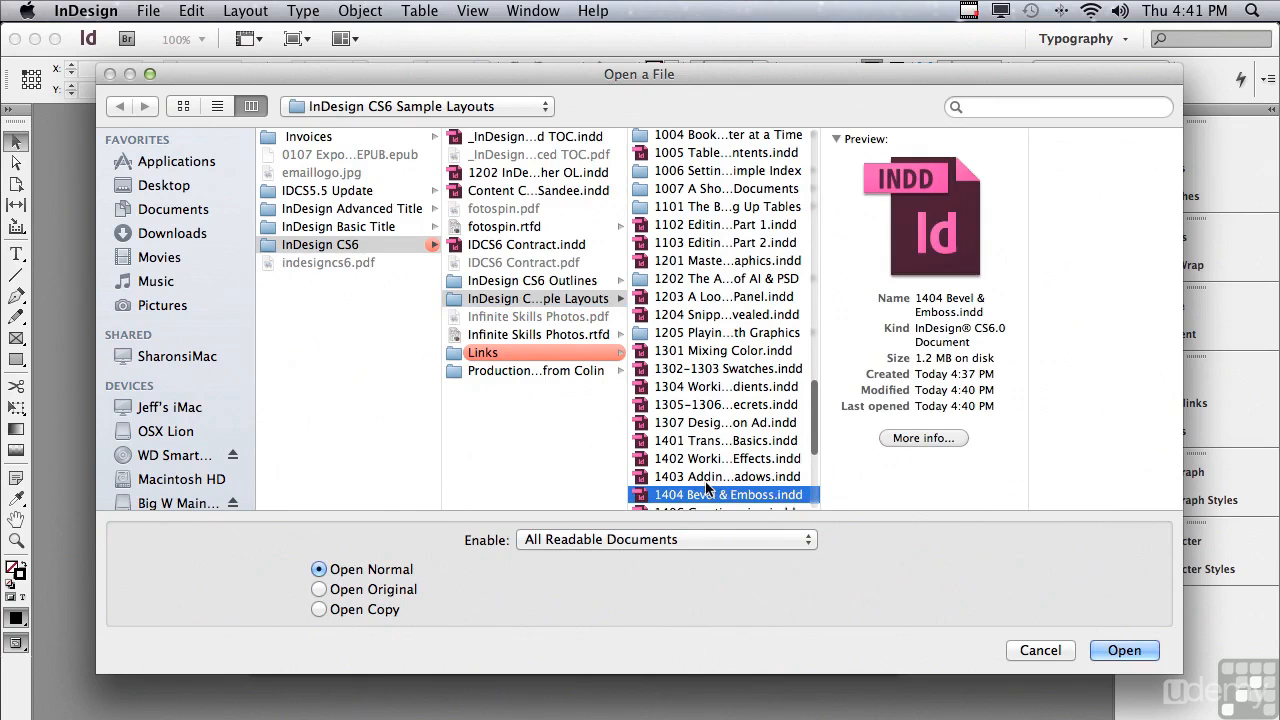
click(1124, 650)
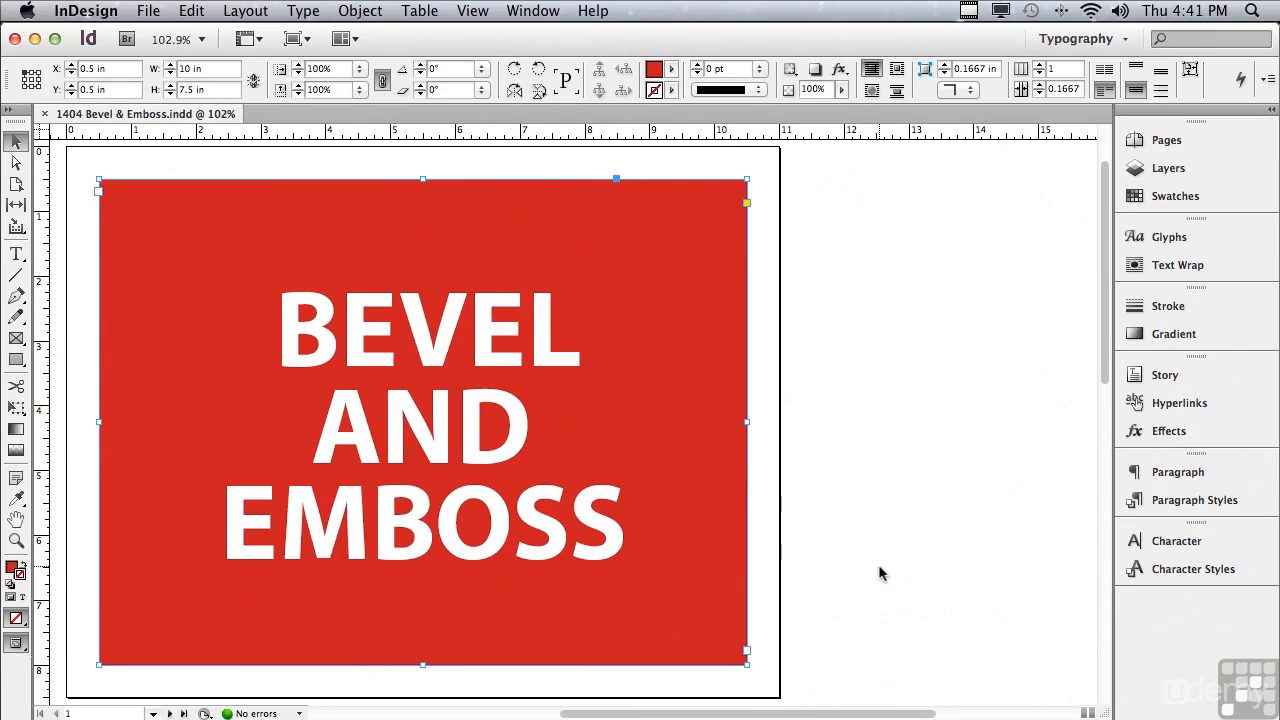
- Add a Bevel and Emboss effect to the red rectangle through the Effects panel's fx menu
click(1168, 430)
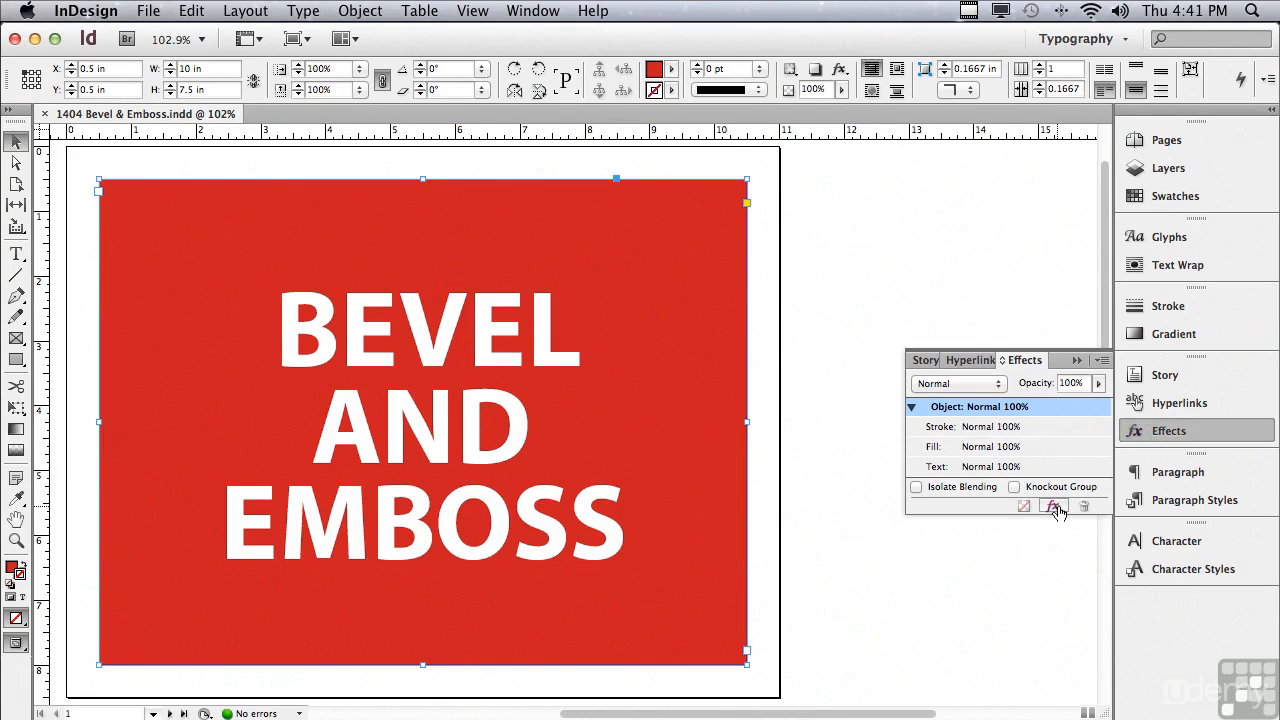
click(1051, 506)
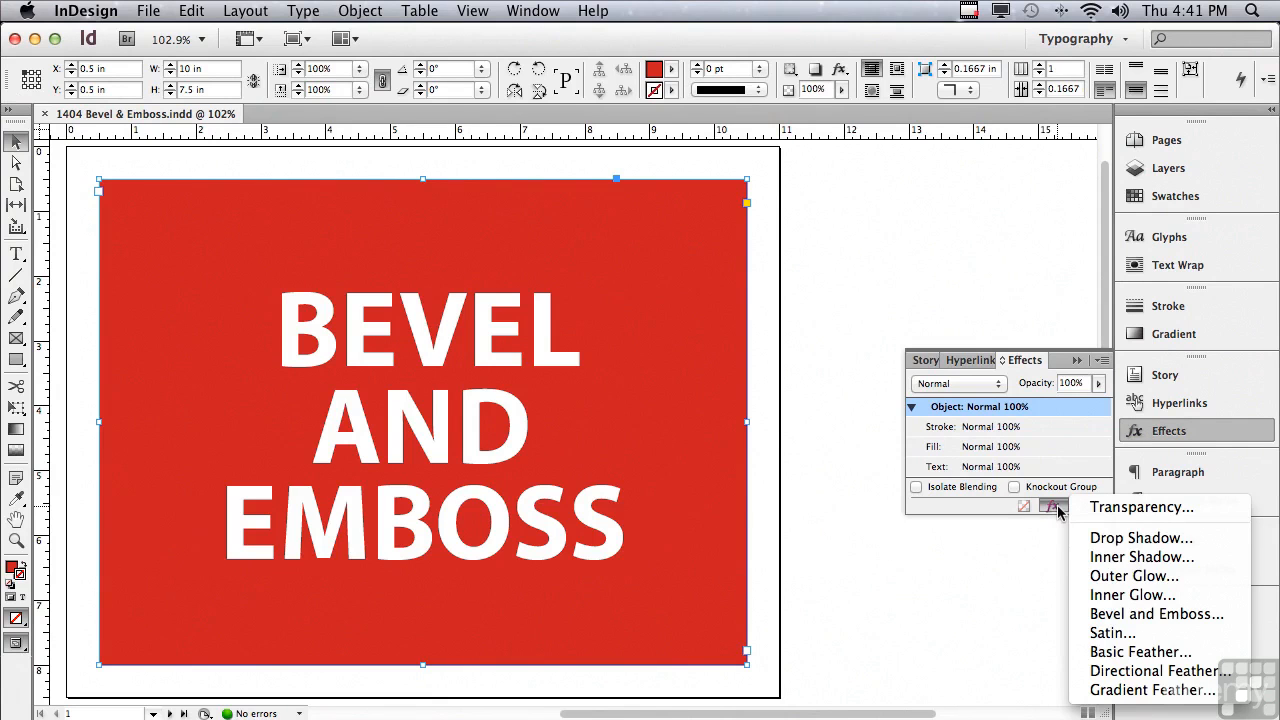
click(1156, 613)
text(0.3125)
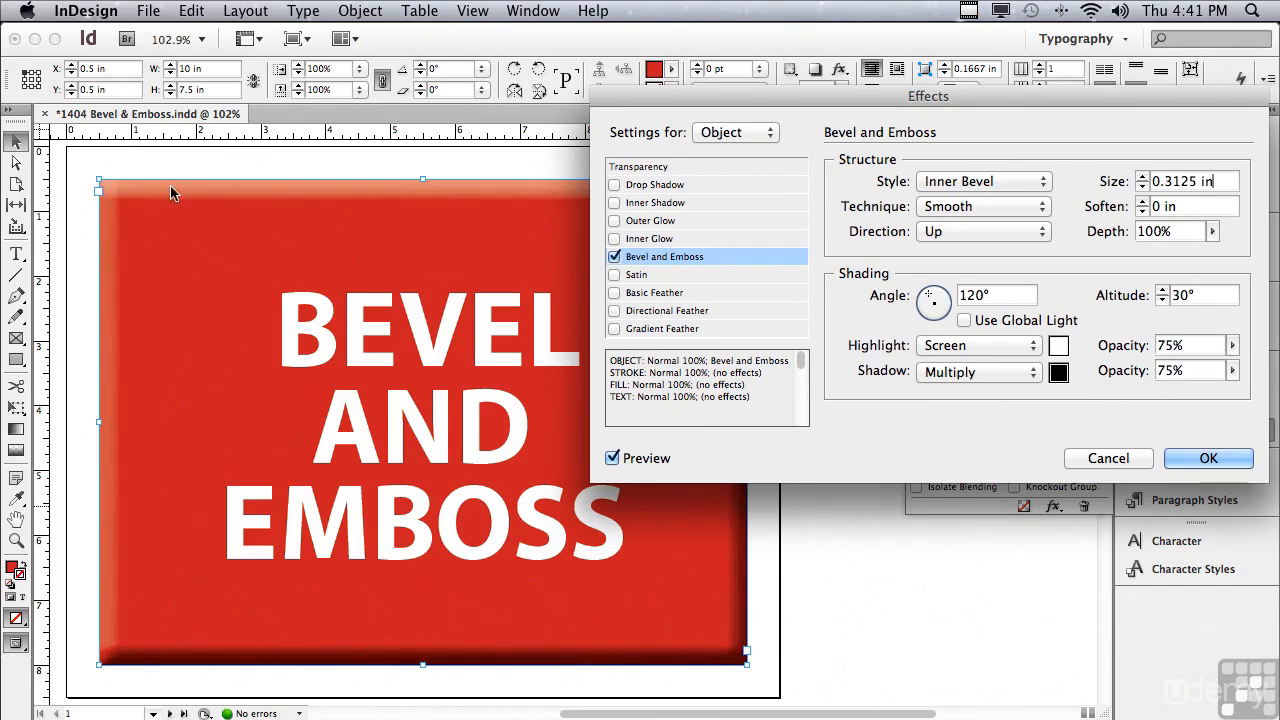
mouse_move(125, 193)
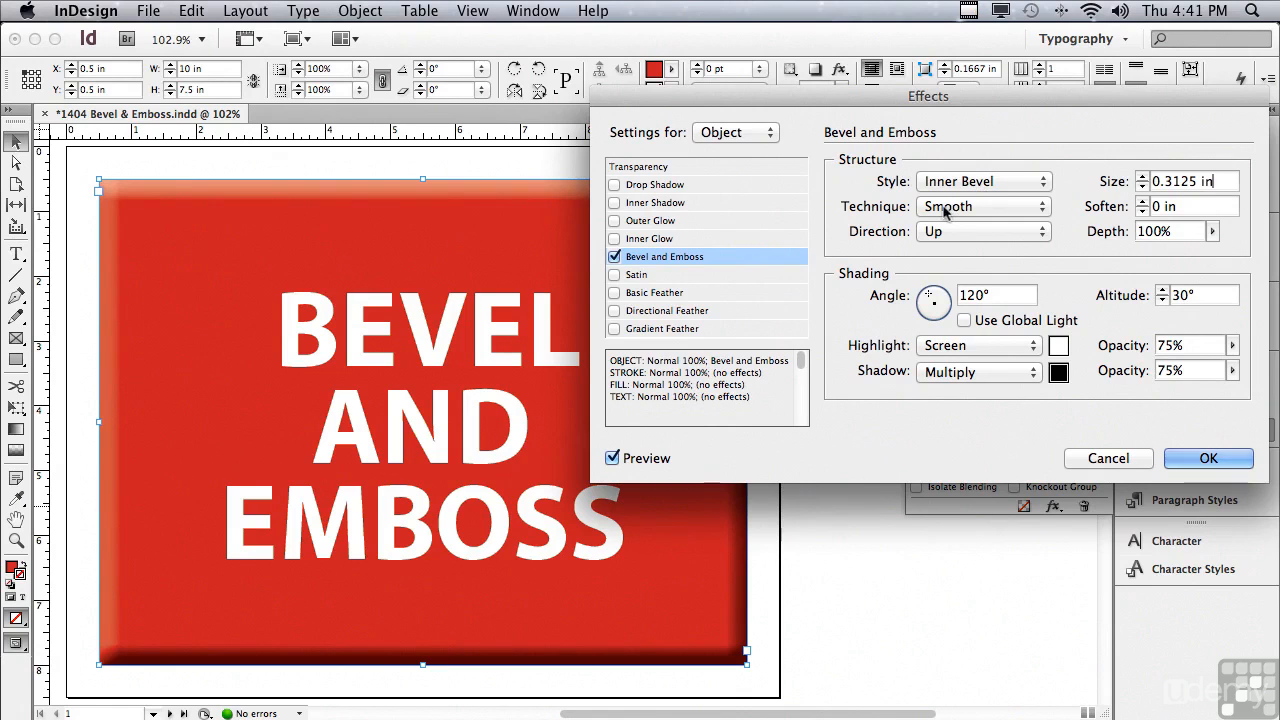
- Preview Chisel Hard and Chisel Soft bevel techniques, return to Smooth, and set Direction to Down
click(983, 206)
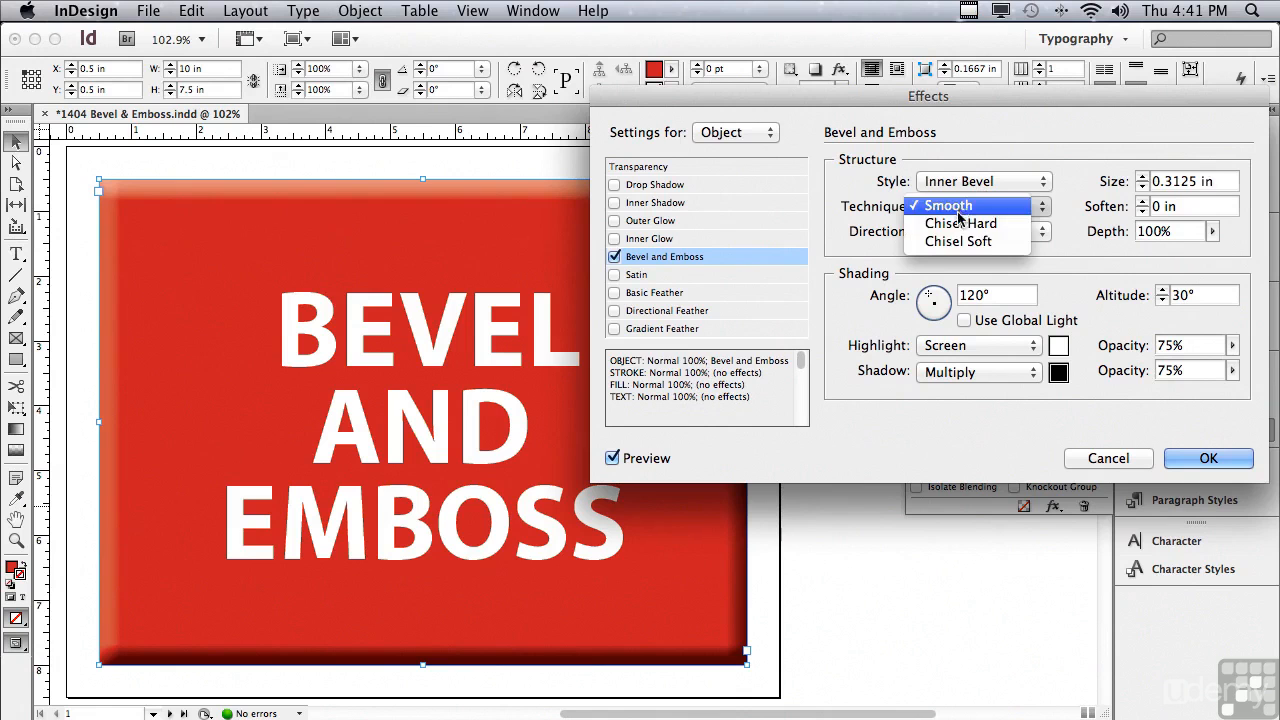
click(960, 223)
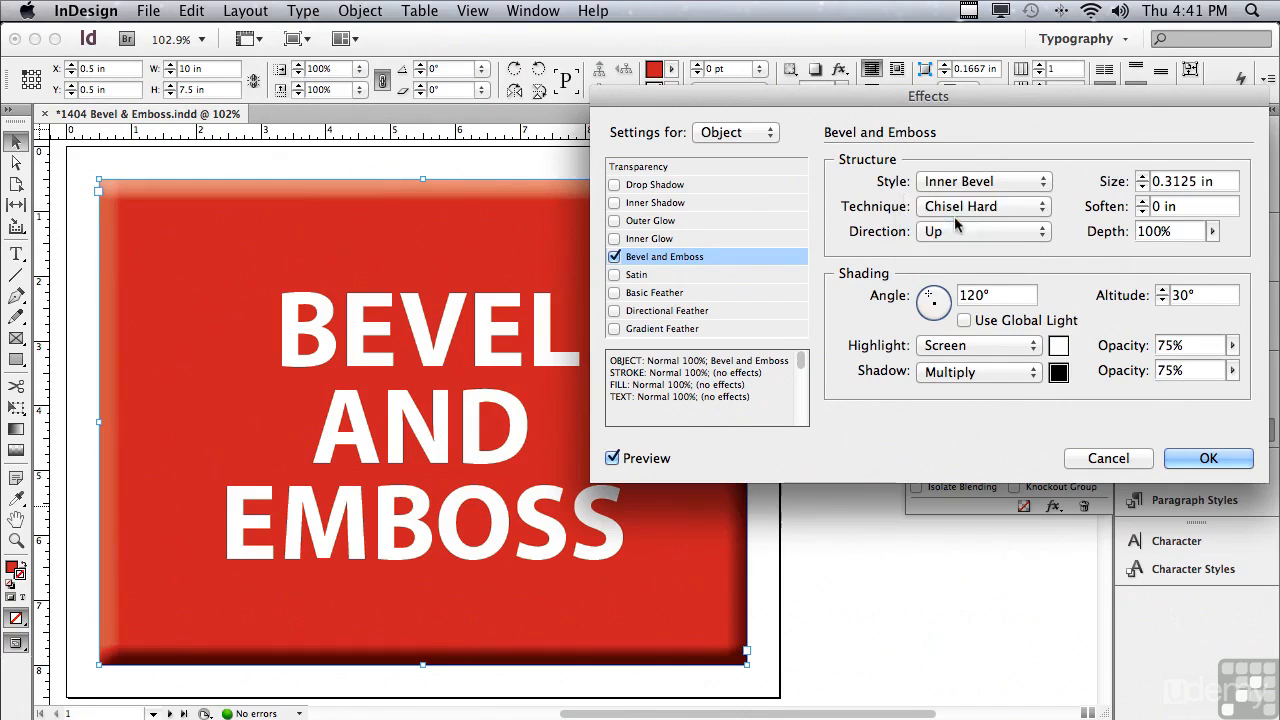
click(982, 206)
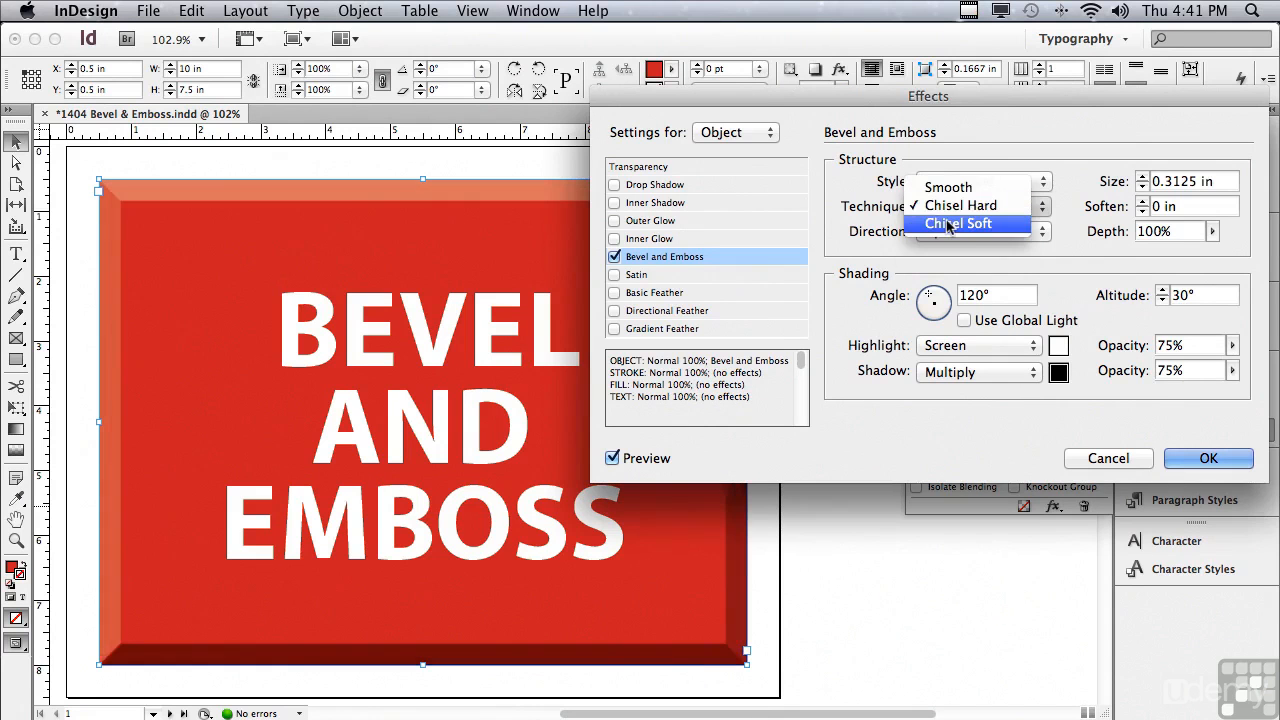
click(957, 223)
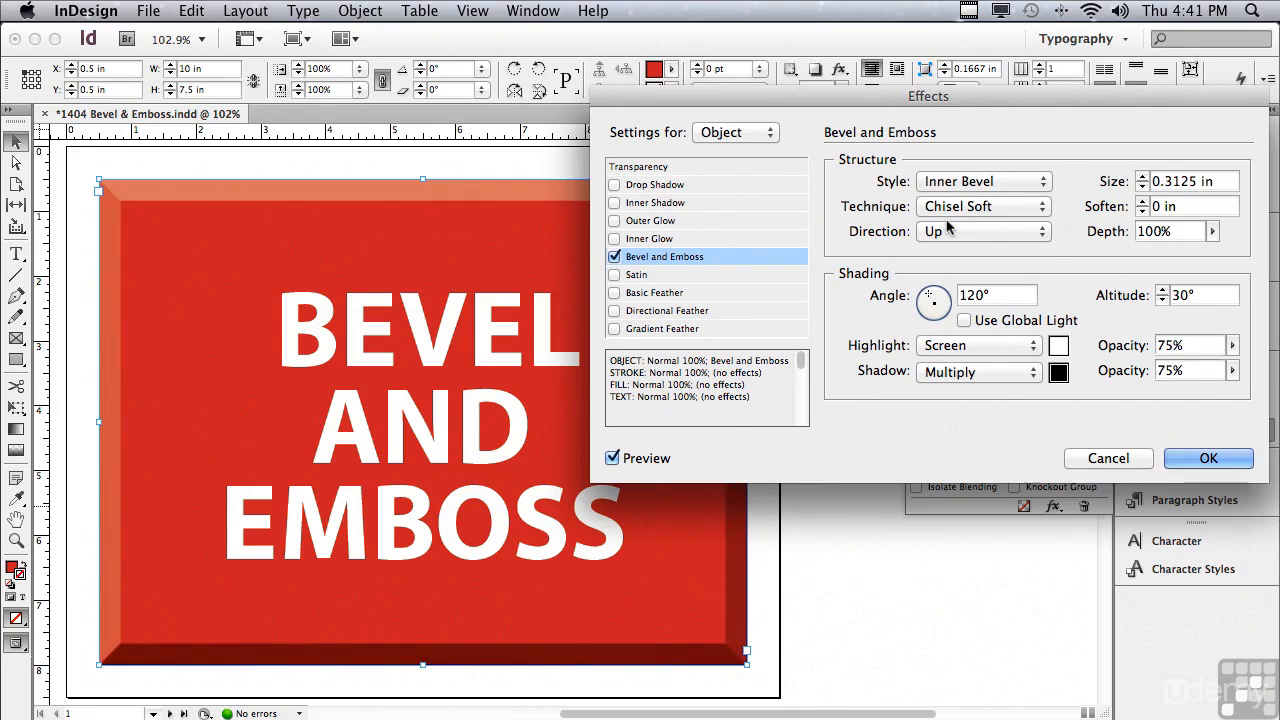
click(983, 206)
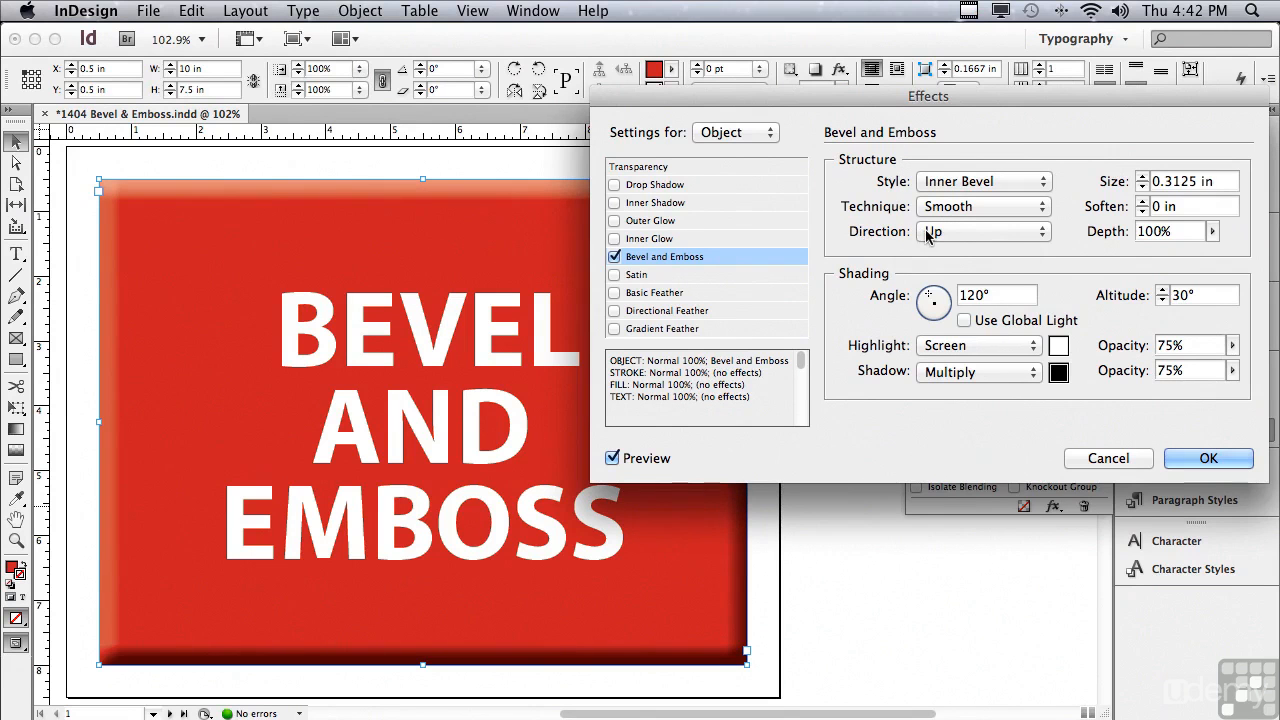
click(982, 231)
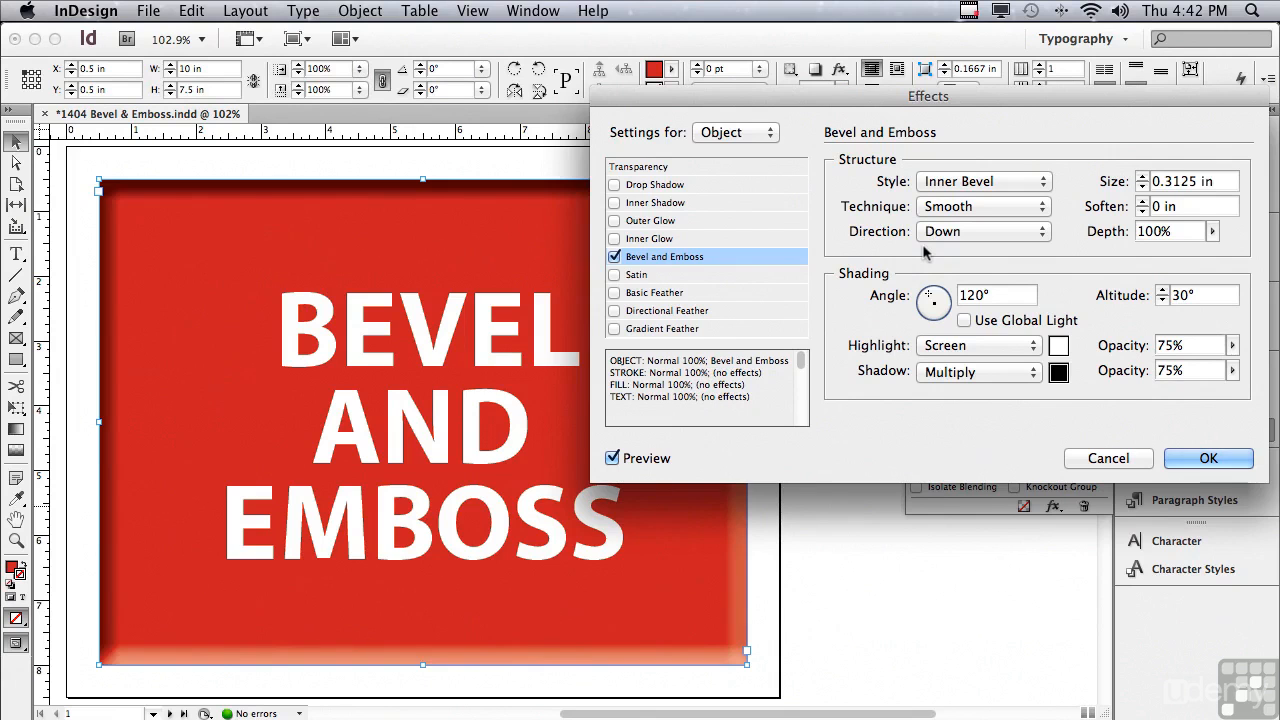
mouse_move(935, 232)
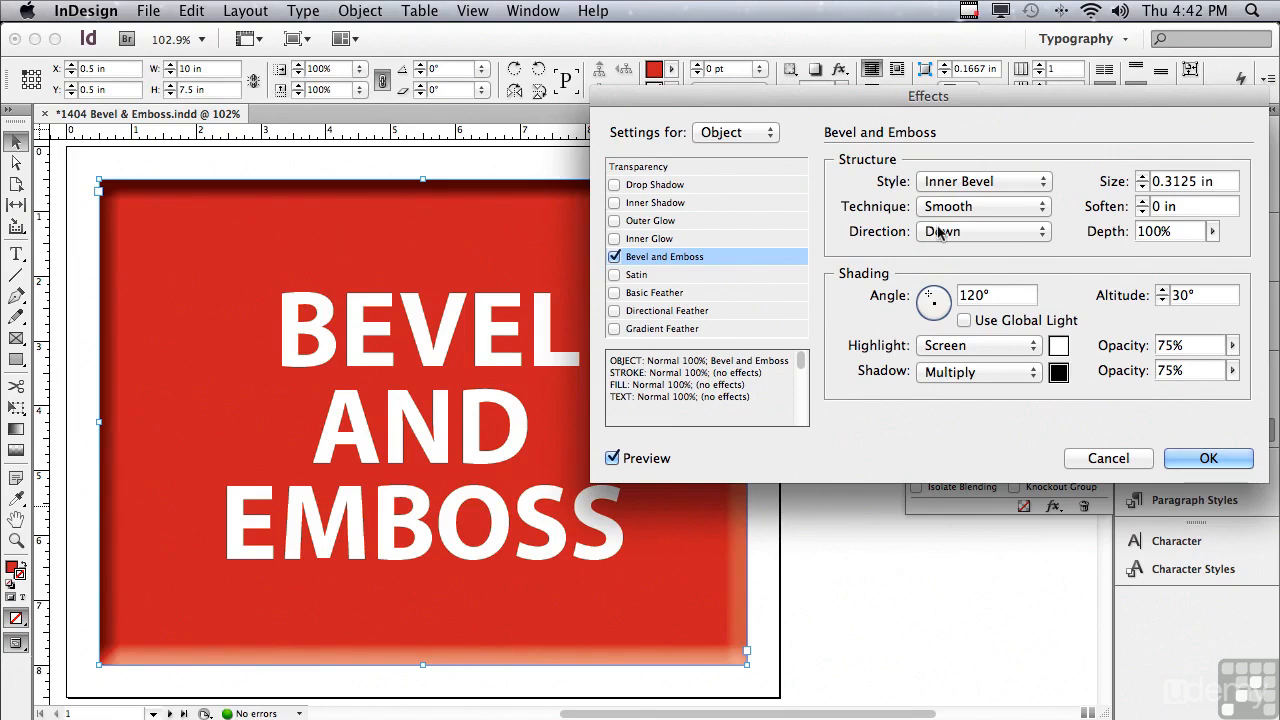
- Set the bevel Direction to Up and raise Soften to 0.1875 in
click(982, 231)
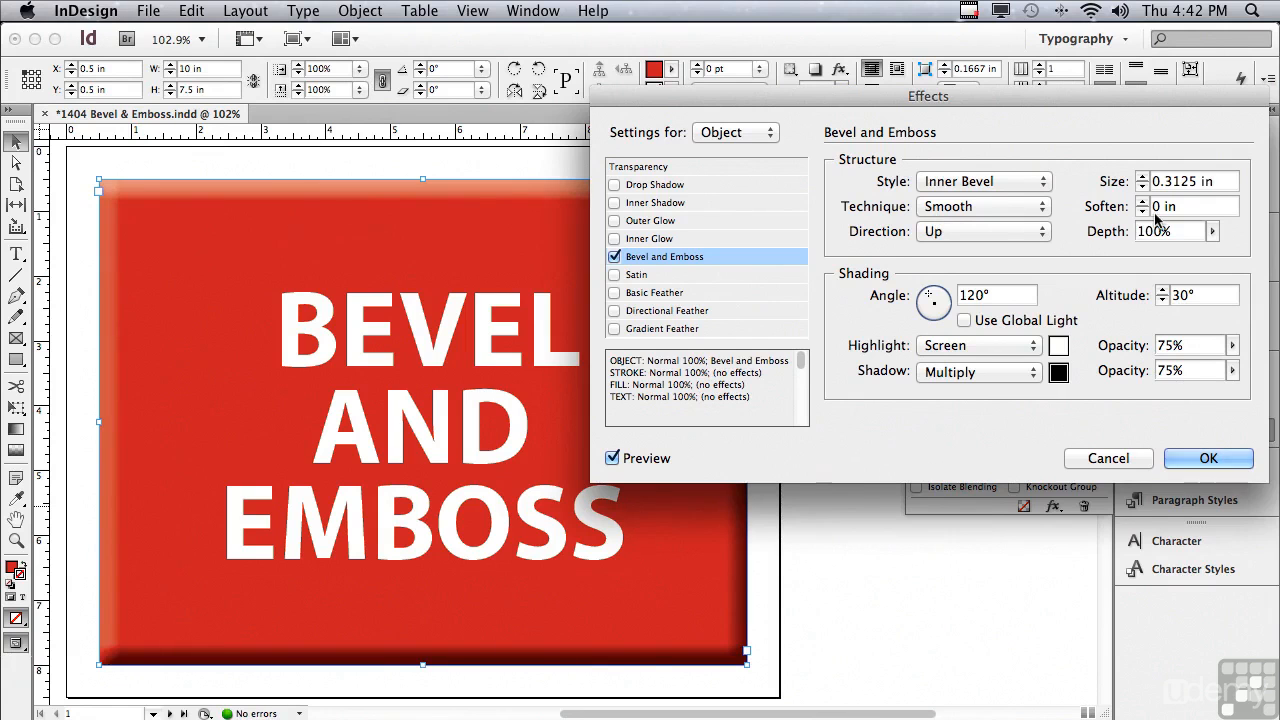
click(1143, 201)
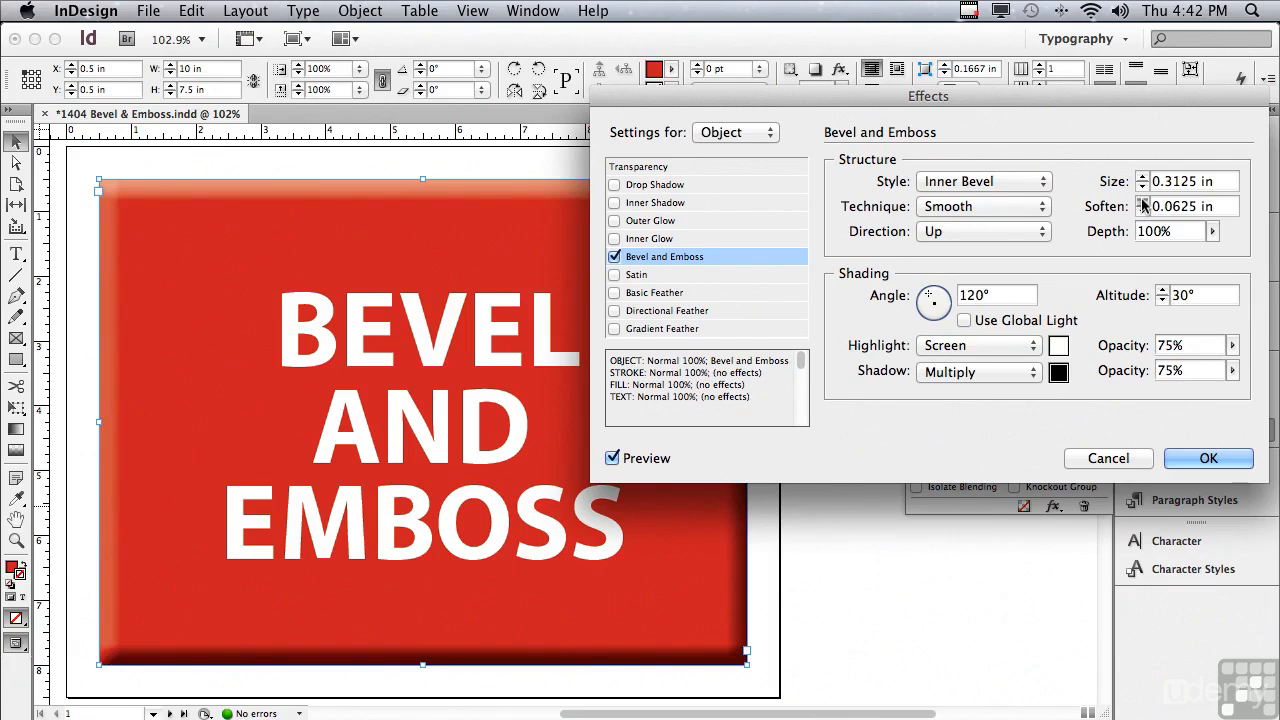
click(1141, 201)
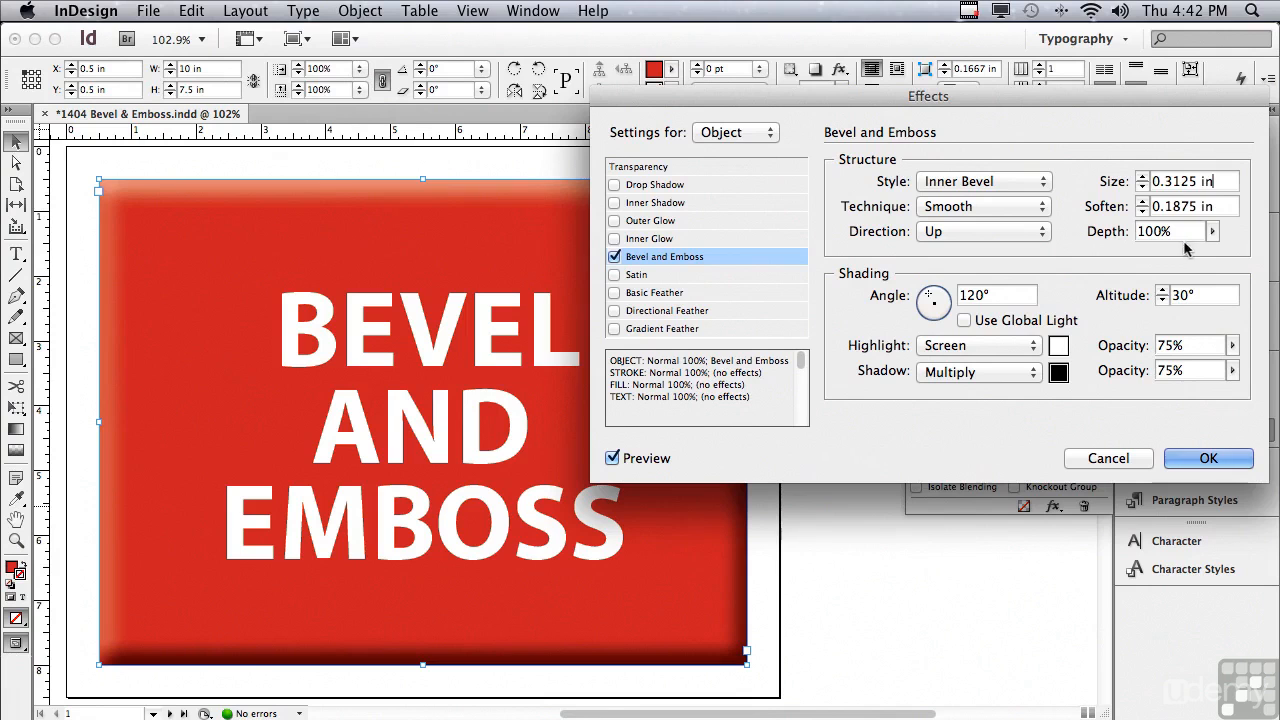
- Test a bevel Depth of about 43%, then return Depth to 100%
click(1213, 231)
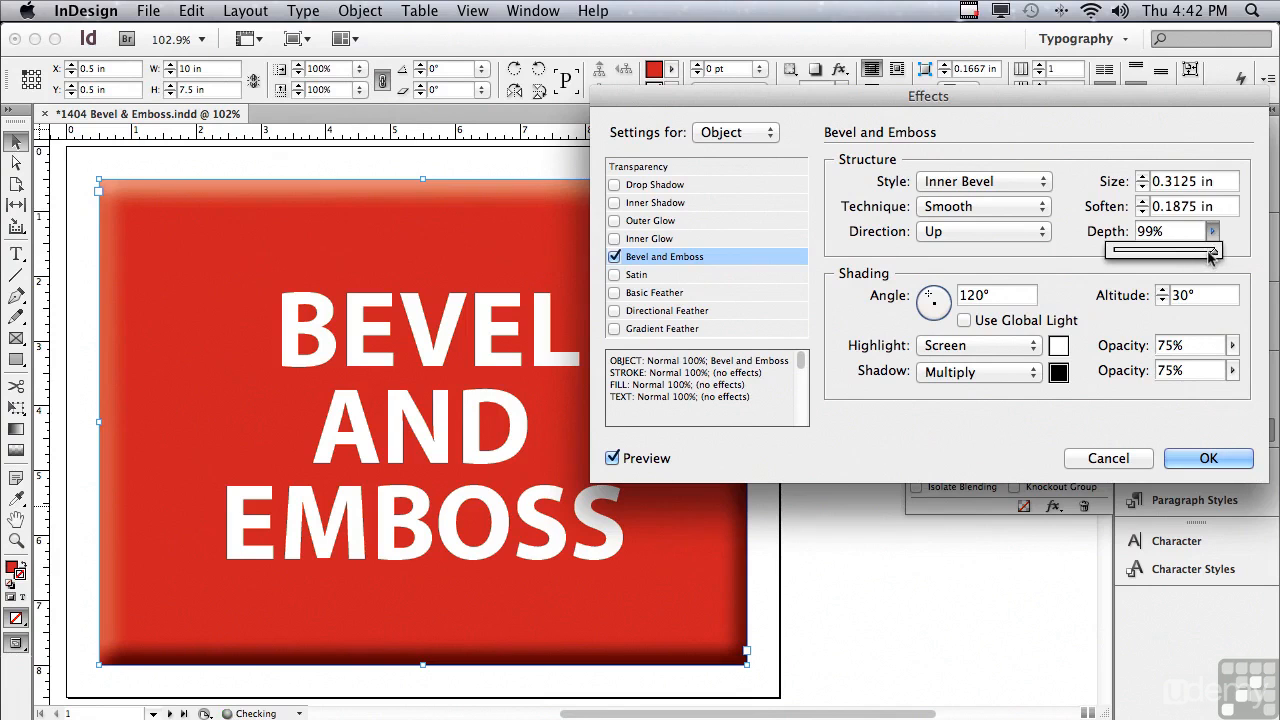
drag(1215, 248, 1165, 248)
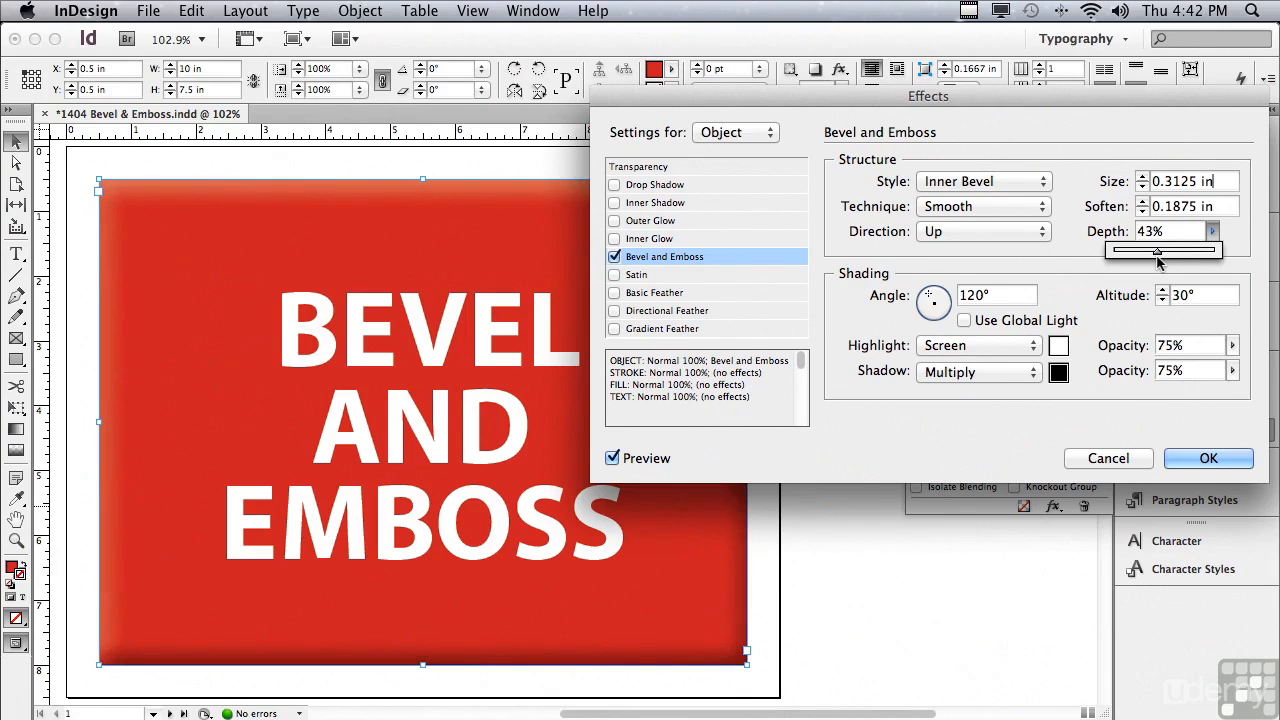
drag(1157, 250, 1210, 250)
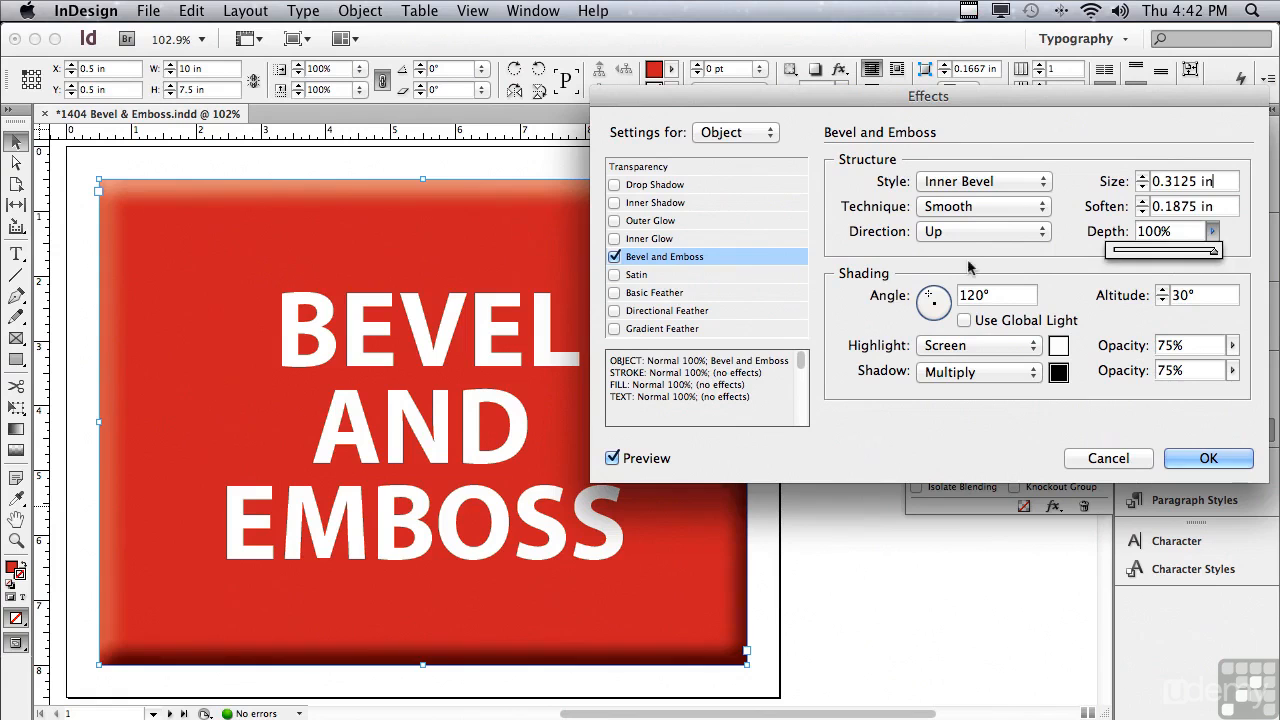
mouse_move(846, 289)
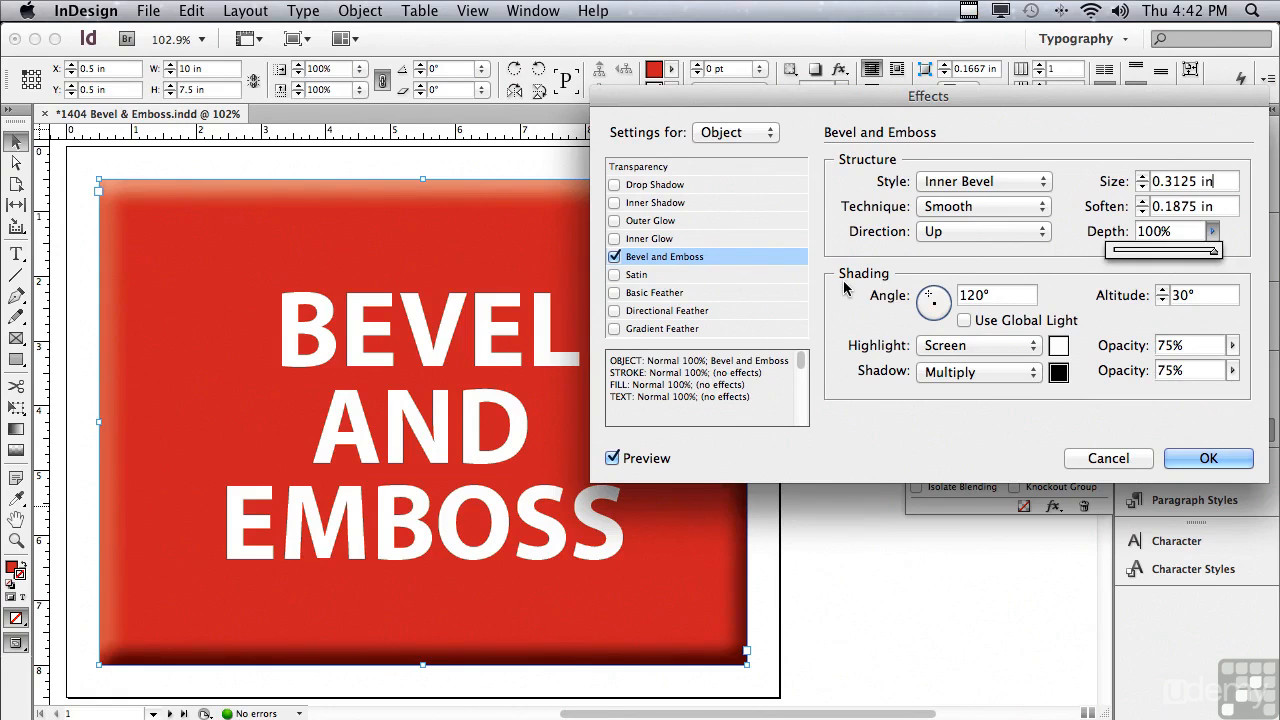
mouse_move(858, 301)
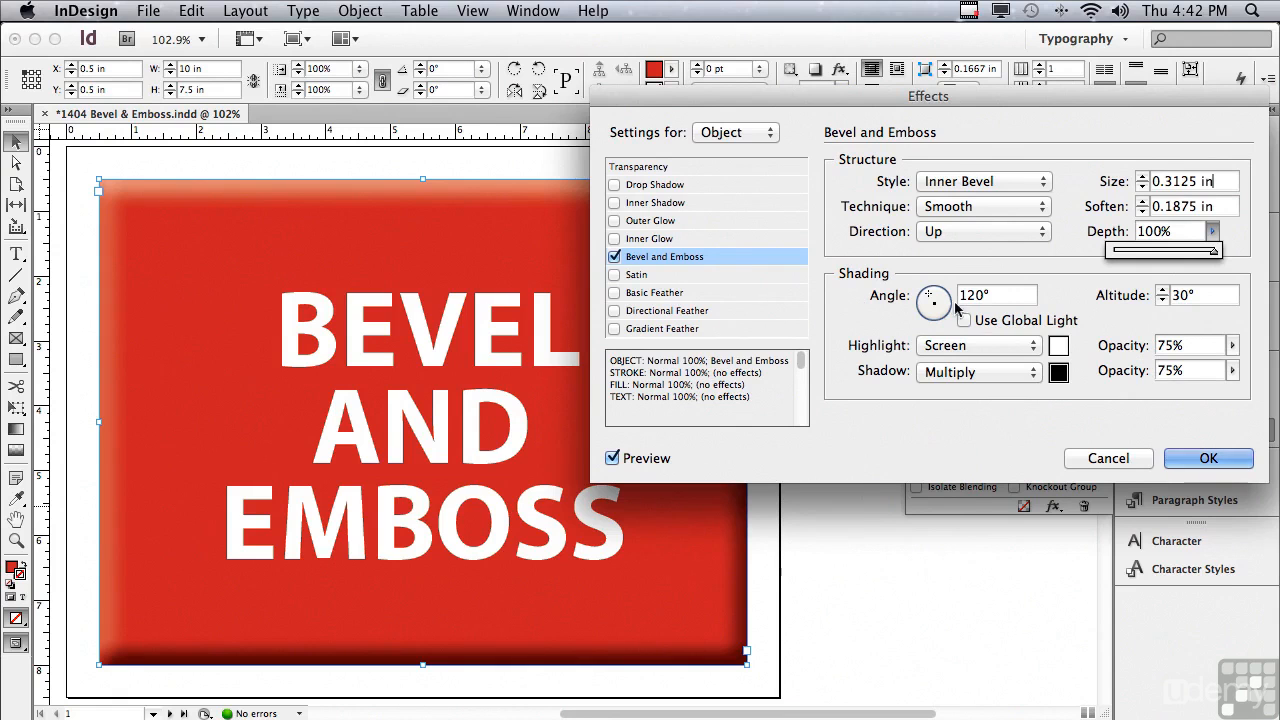
mouse_move(932, 302)
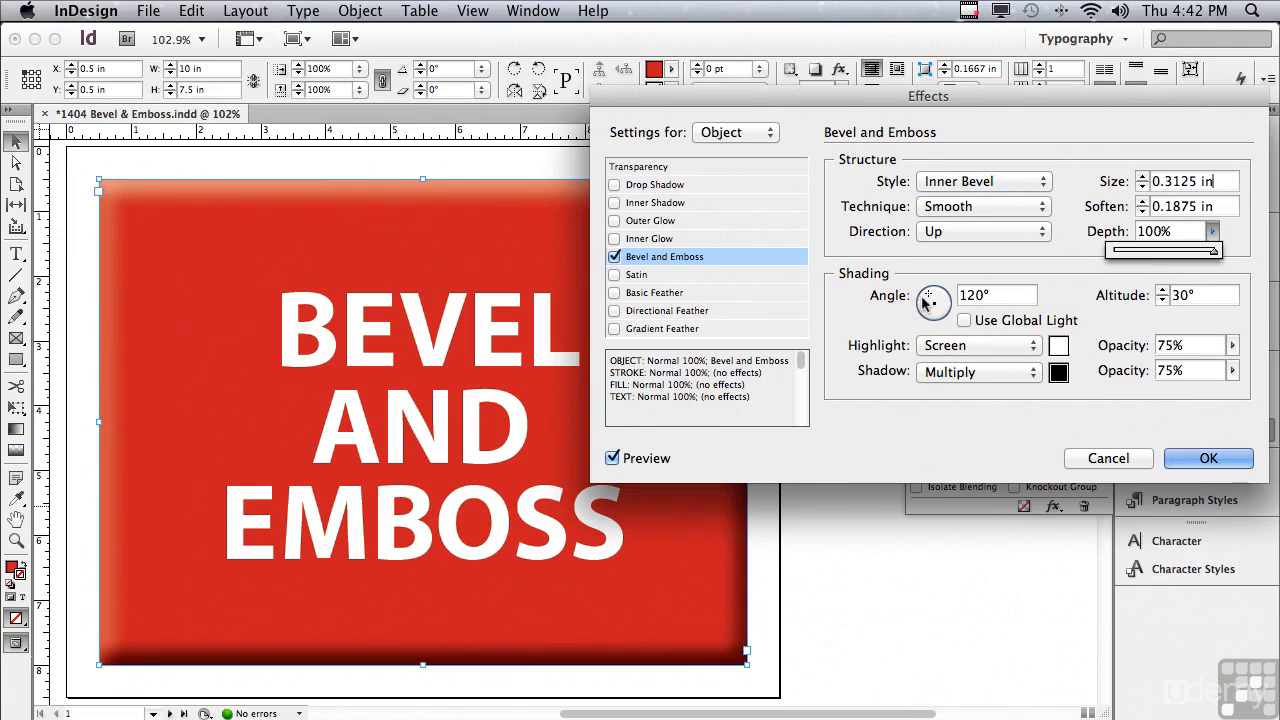
mouse_move(931, 300)
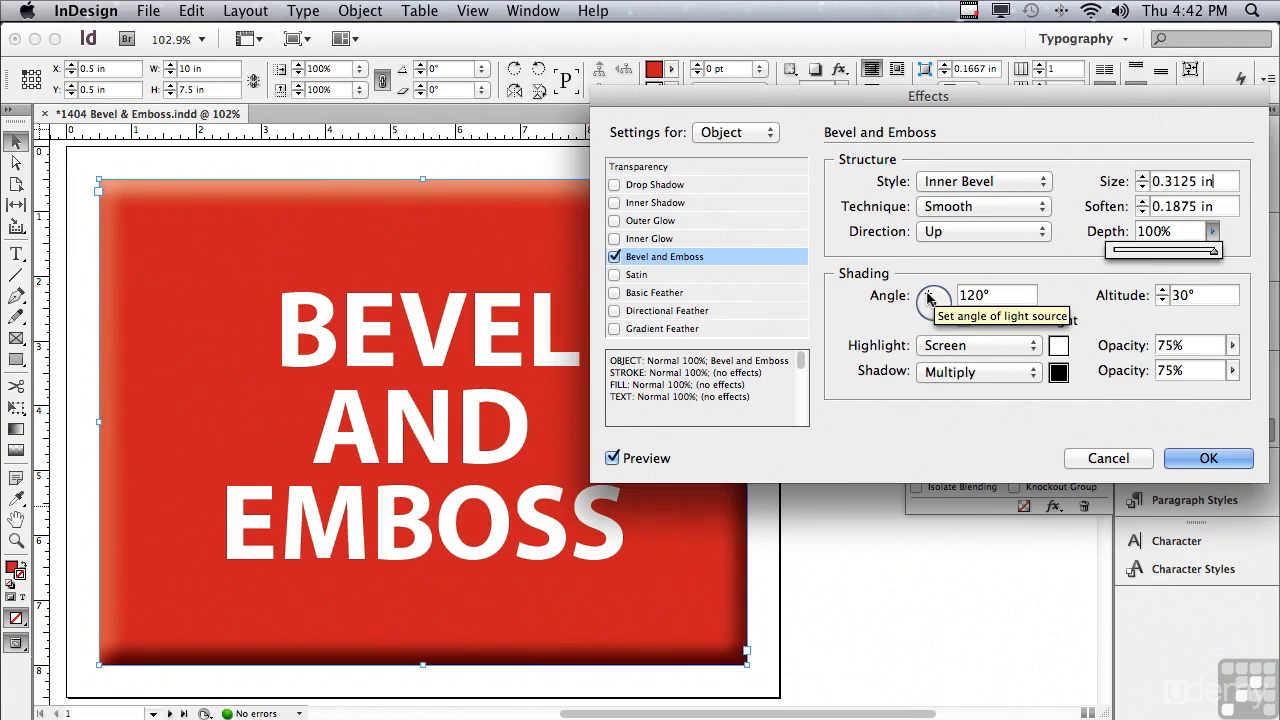
- Sweep the bevel light around the Angle dial, settling at 149° angle and 30° altitude
drag(933, 295, 940, 290)
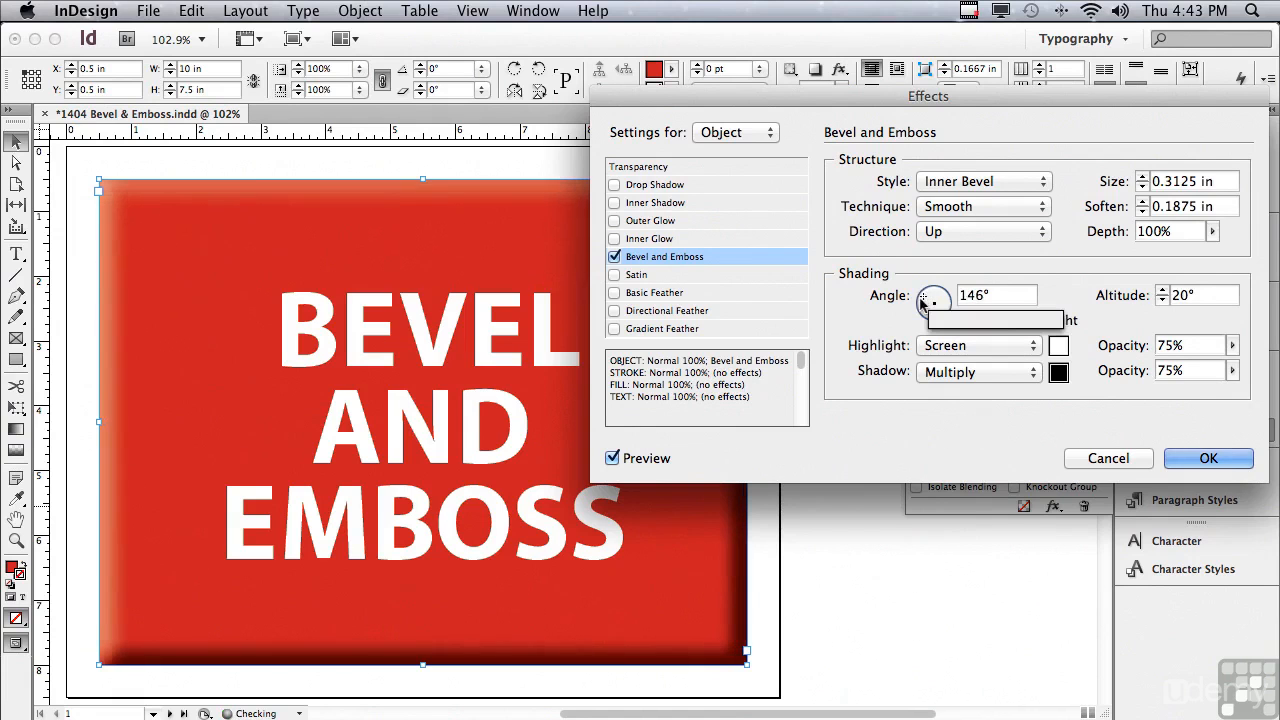
drag(935, 300, 932, 303)
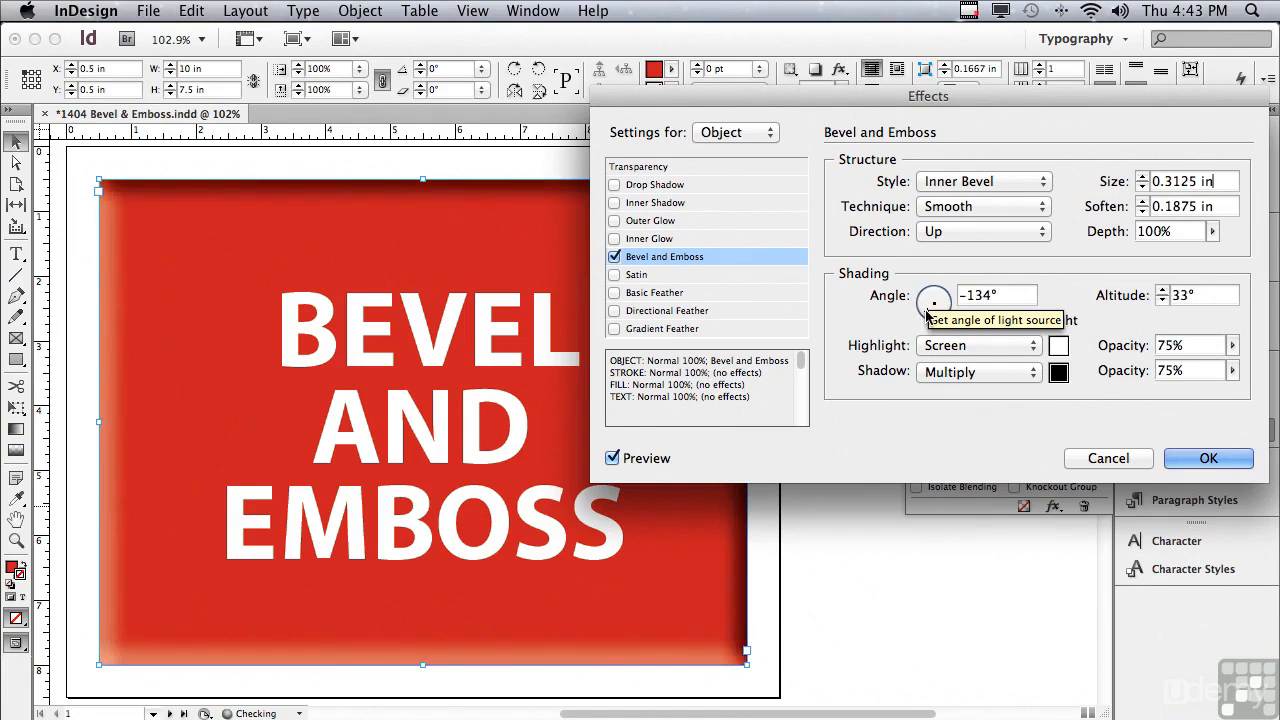
drag(940, 285, 950, 300)
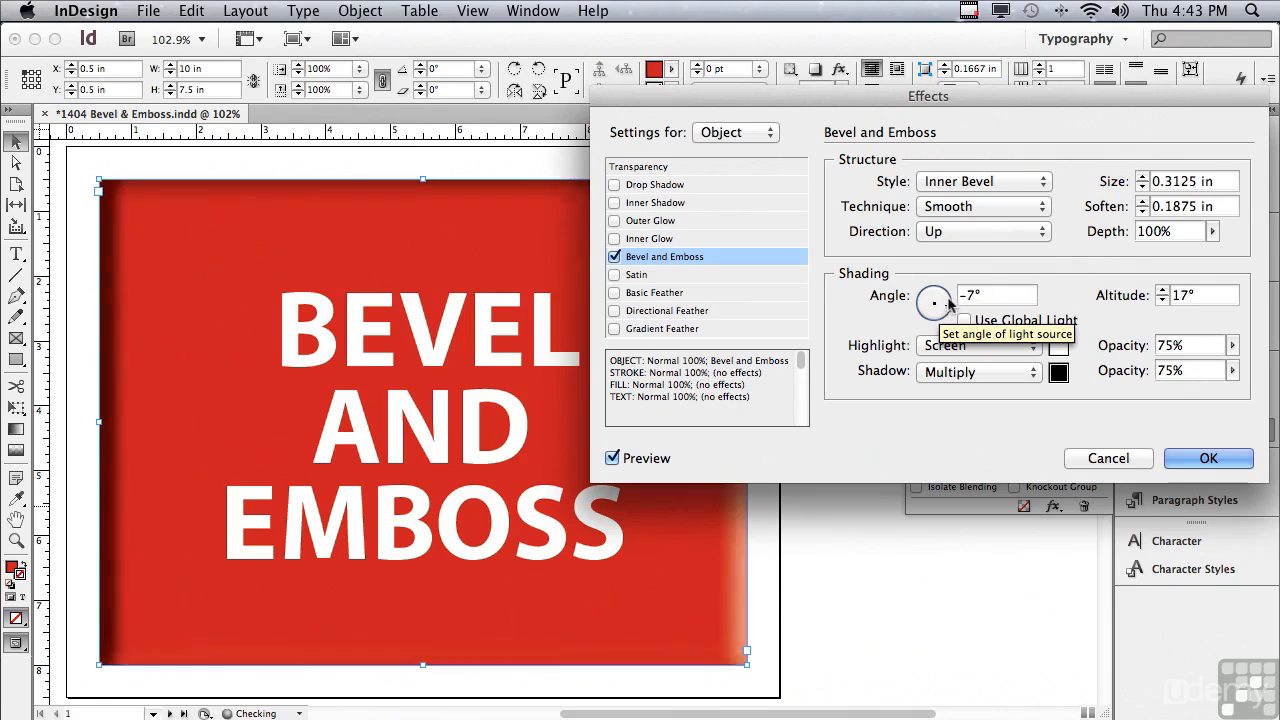
drag(934, 305, 930, 300)
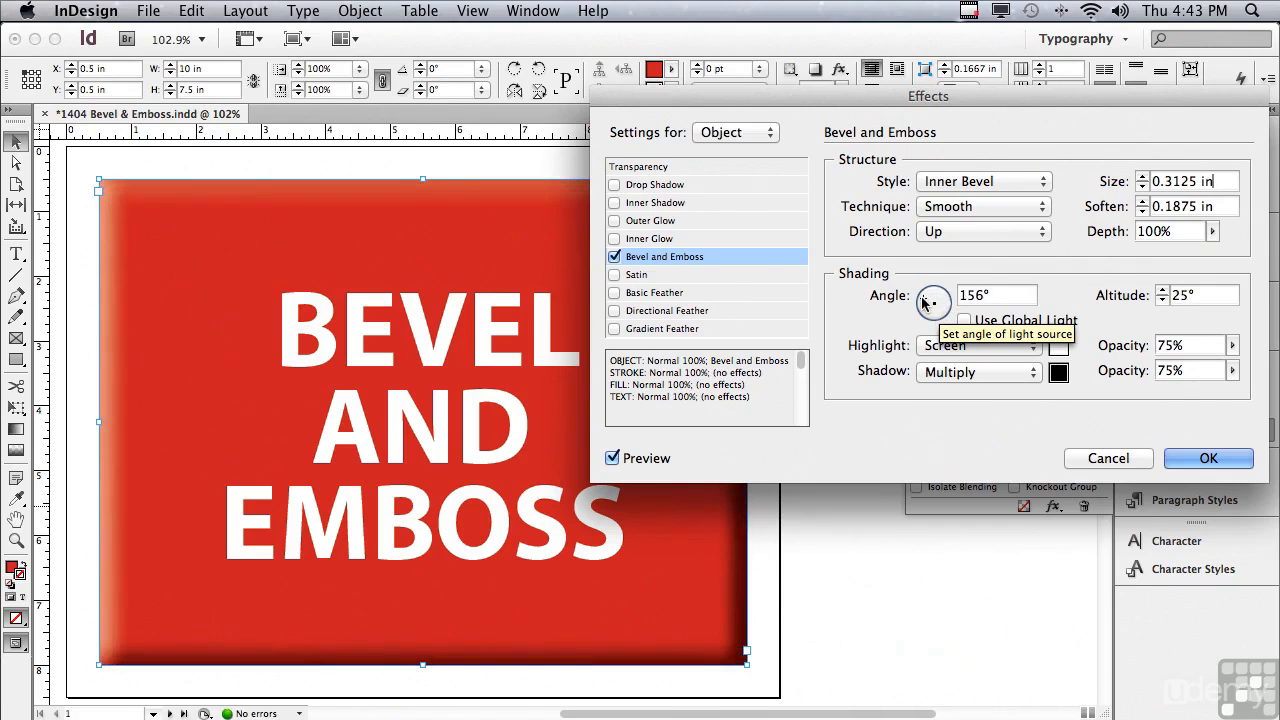
drag(930, 300, 935, 295)
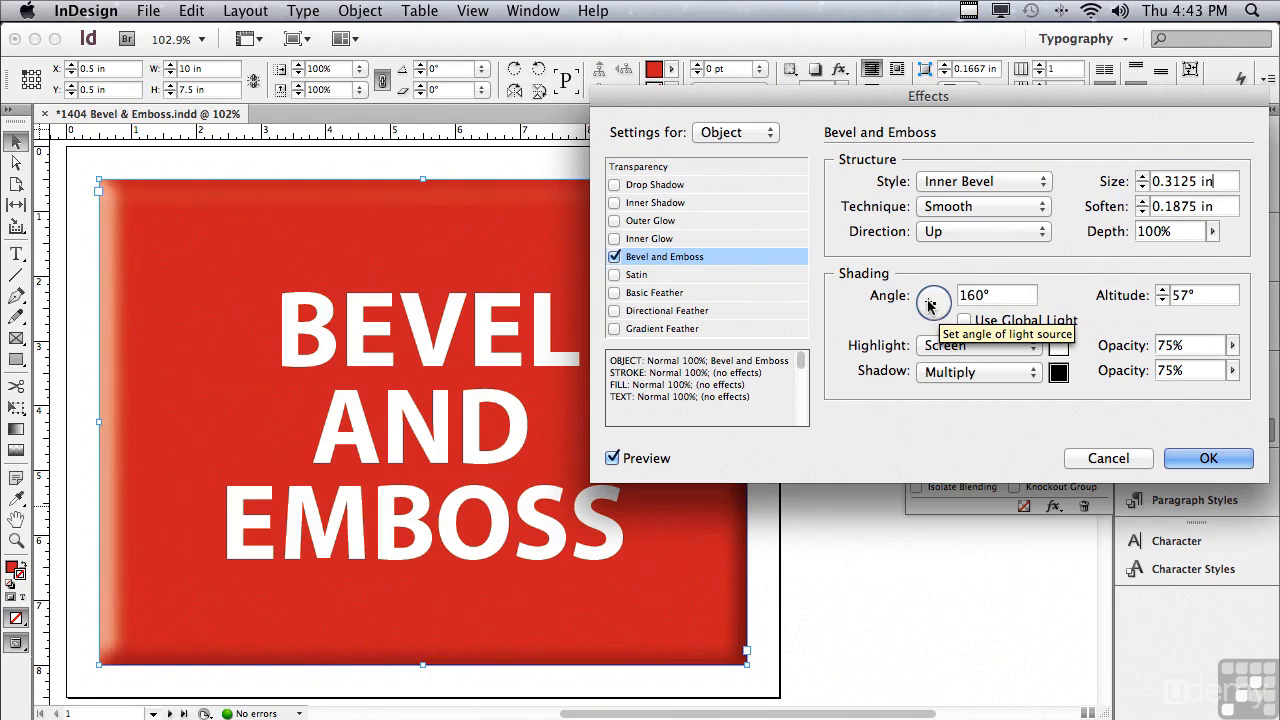
drag(935, 303, 933, 300)
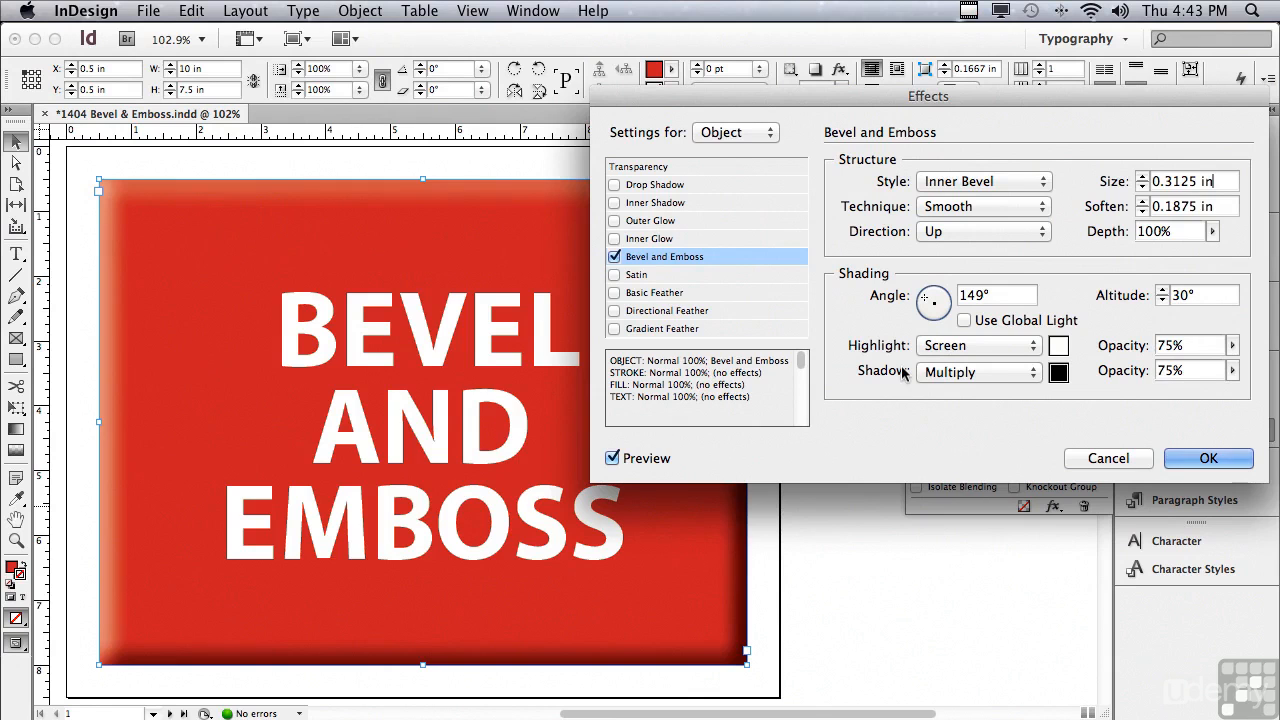
mouse_move(1059, 345)
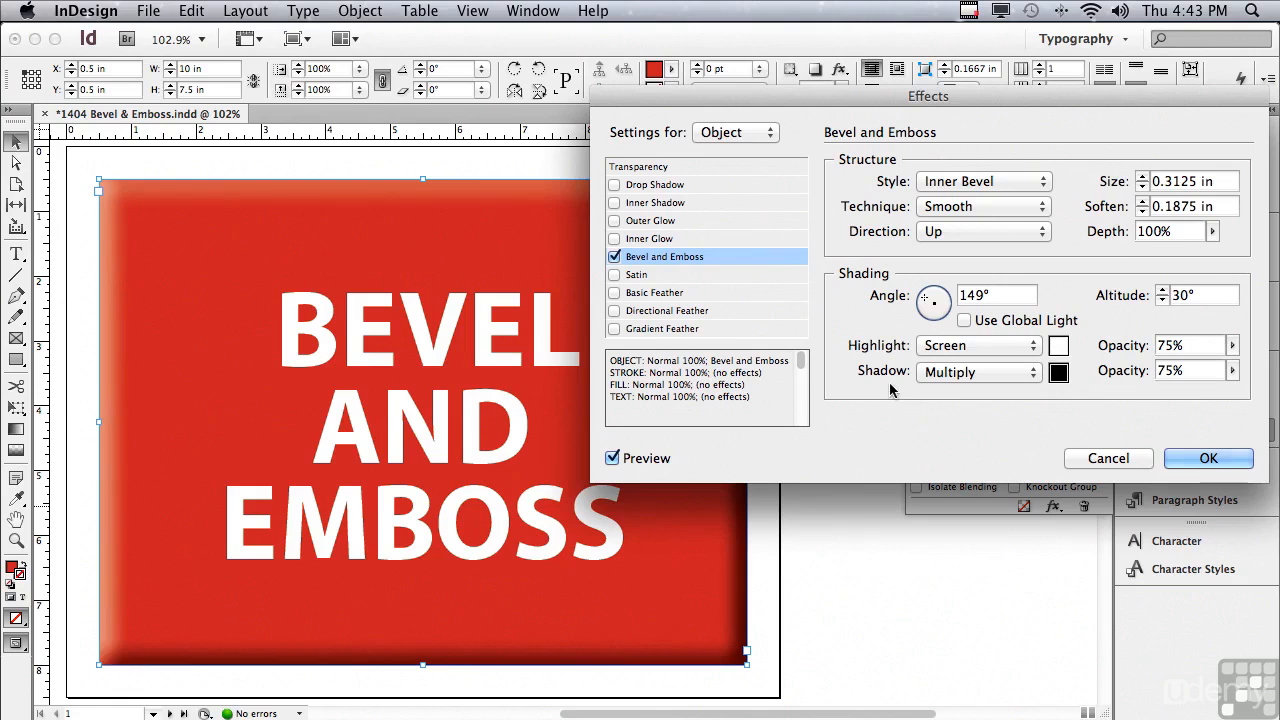
mouse_move(1050, 390)
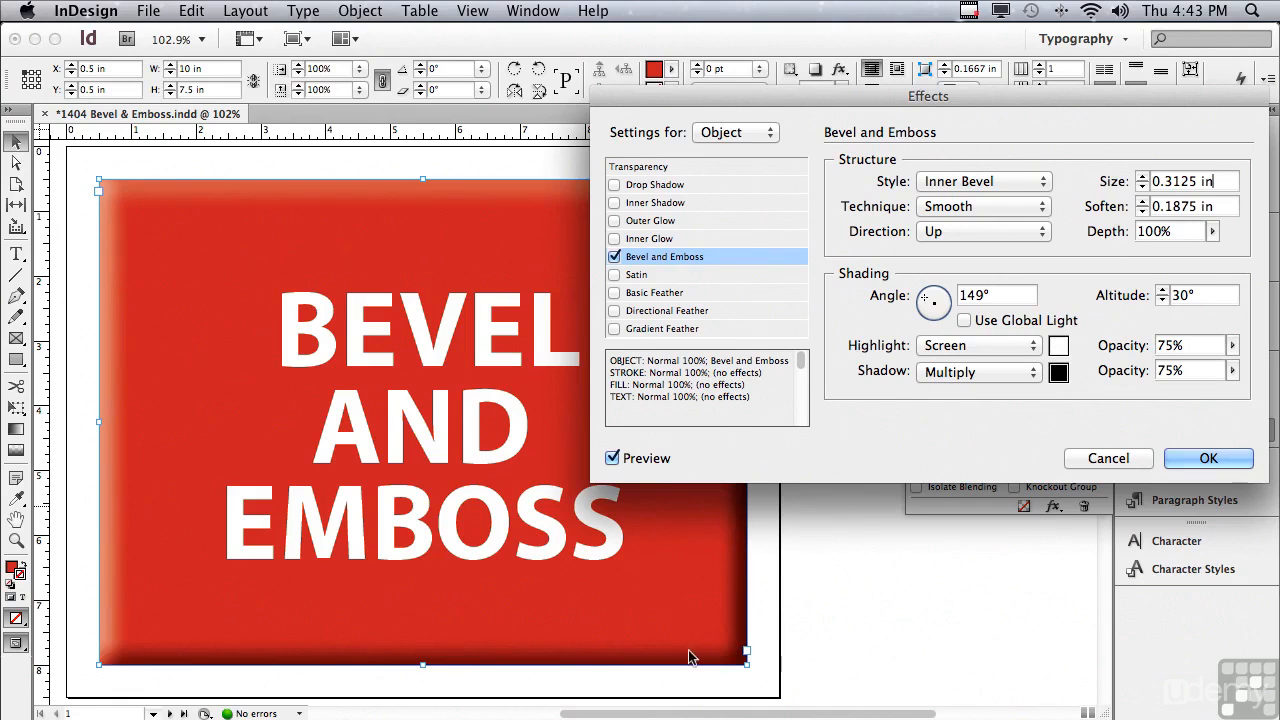
mouse_move(790, 565)
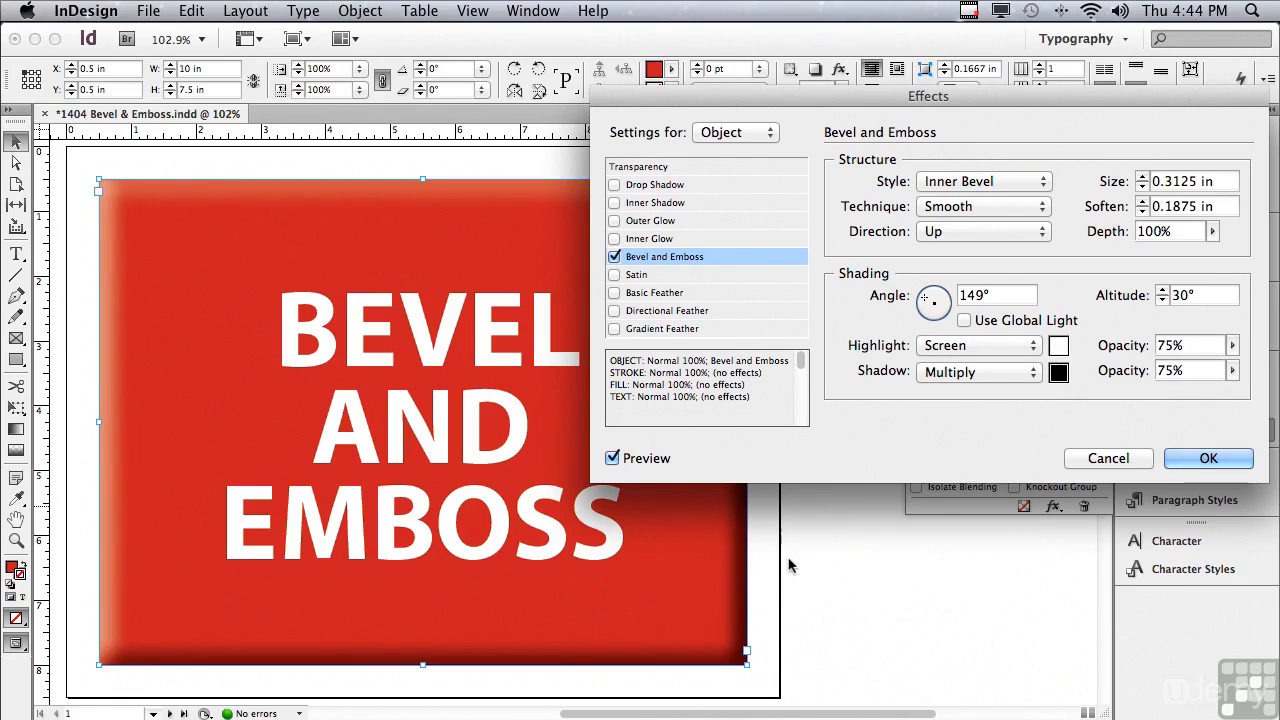
- Confirm the rectangle's bevel, add a Bevel and Emboss effect to the text, and move the dialog aside
click(1208, 458)
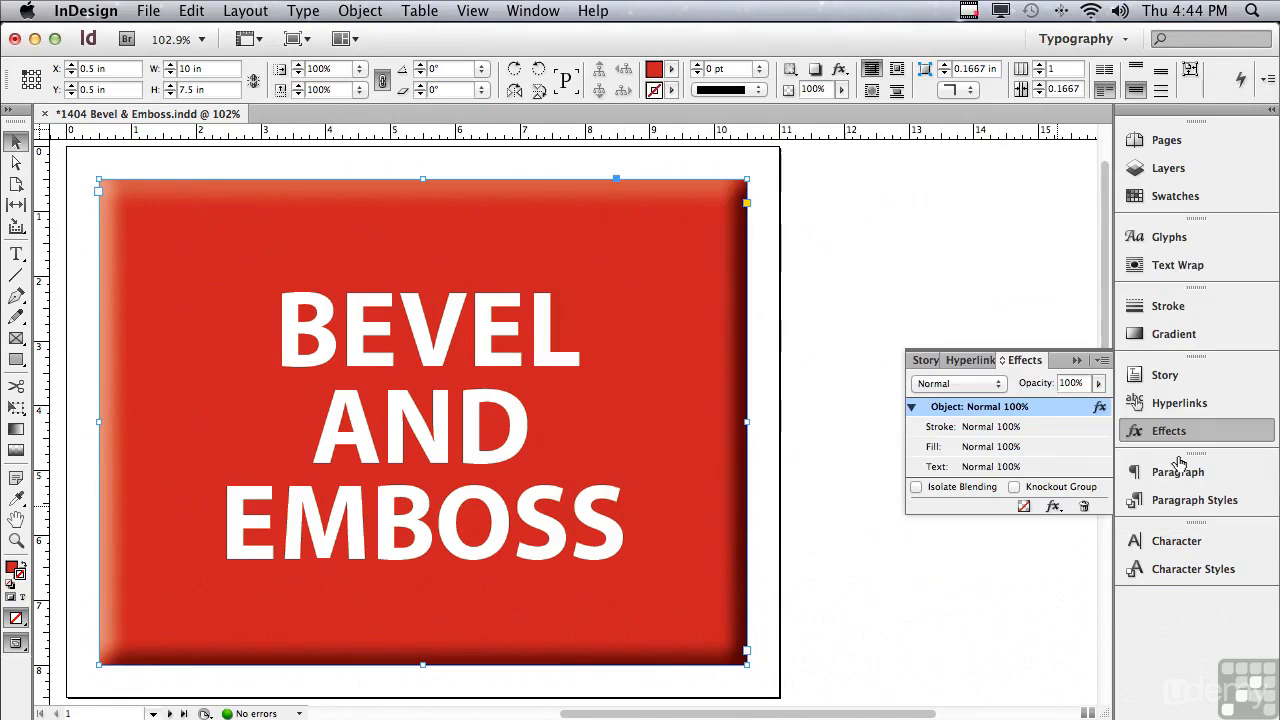
mouse_move(935, 456)
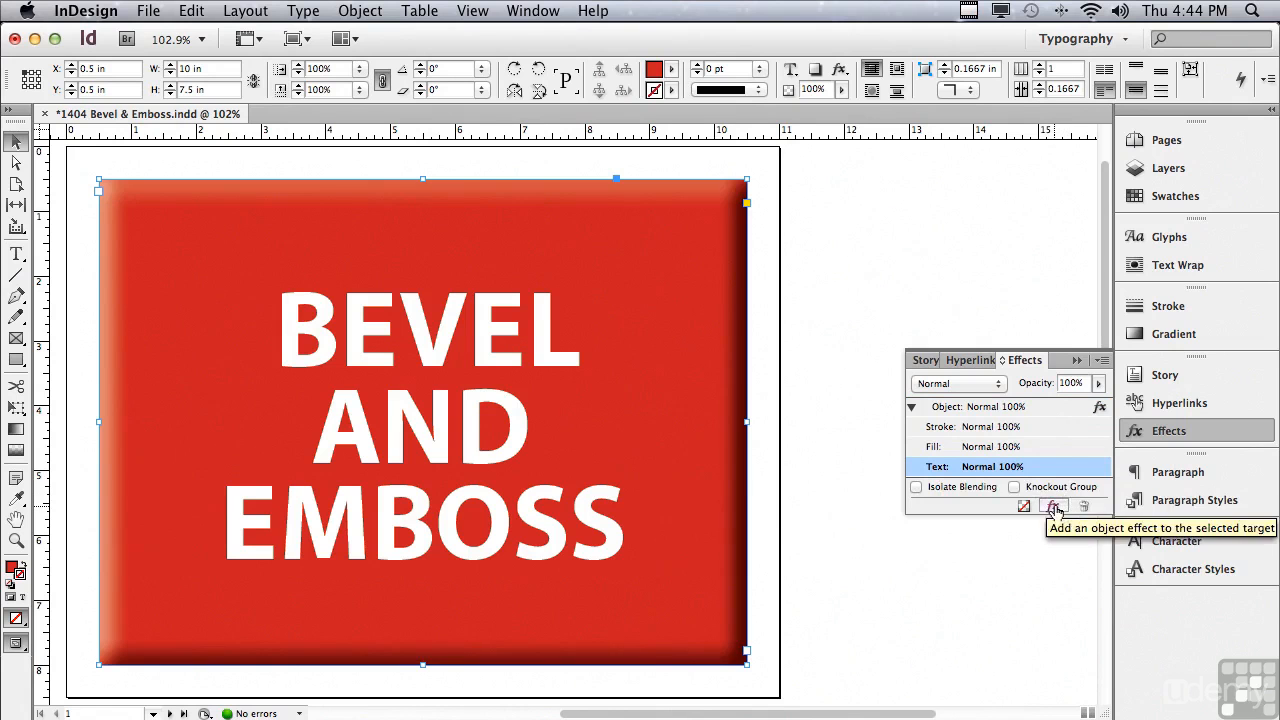
click(1053, 506)
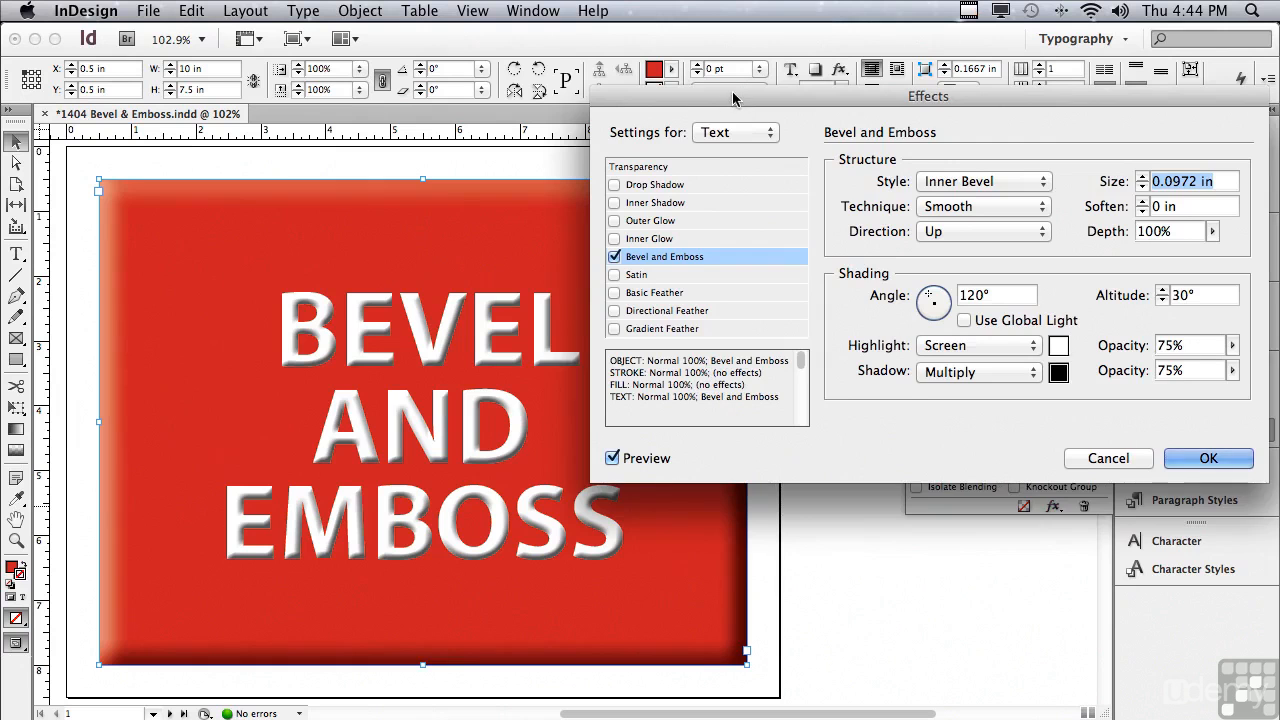
drag(928, 96, 1005, 132)
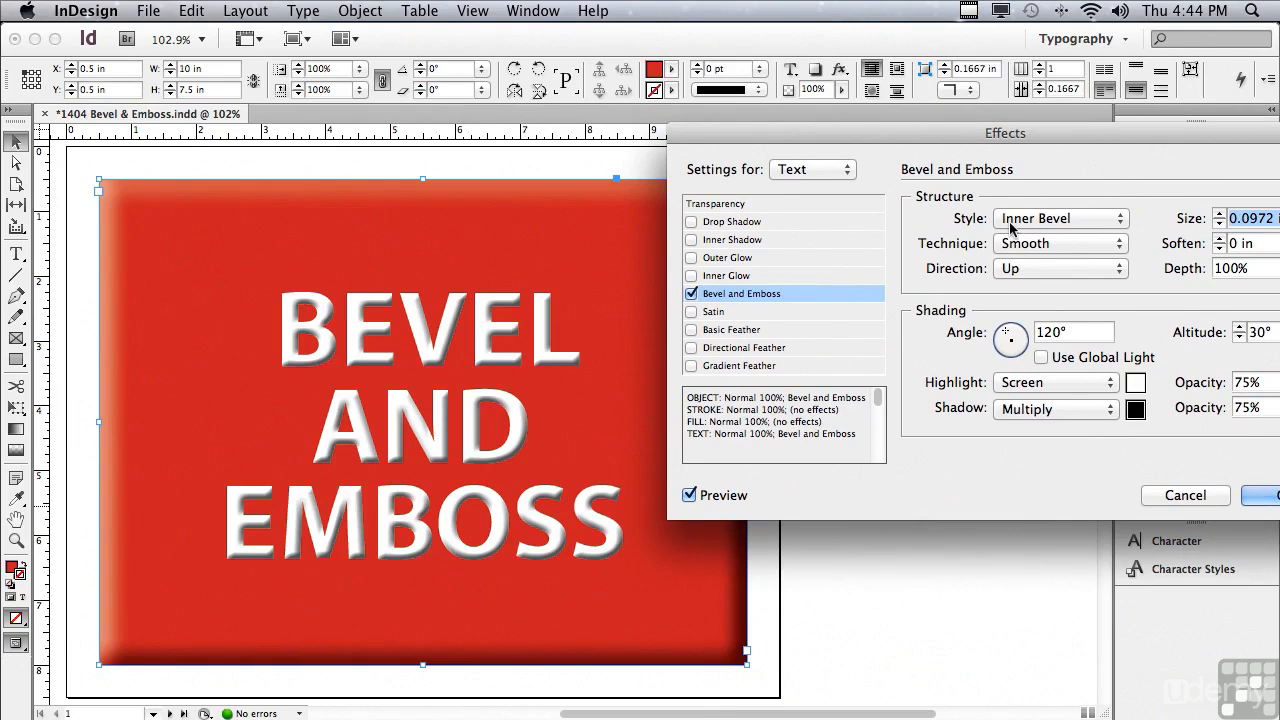
- Make the text bevel an Outer Bevel, preview the chisel techniques, and set Direction to Down
click(1060, 218)
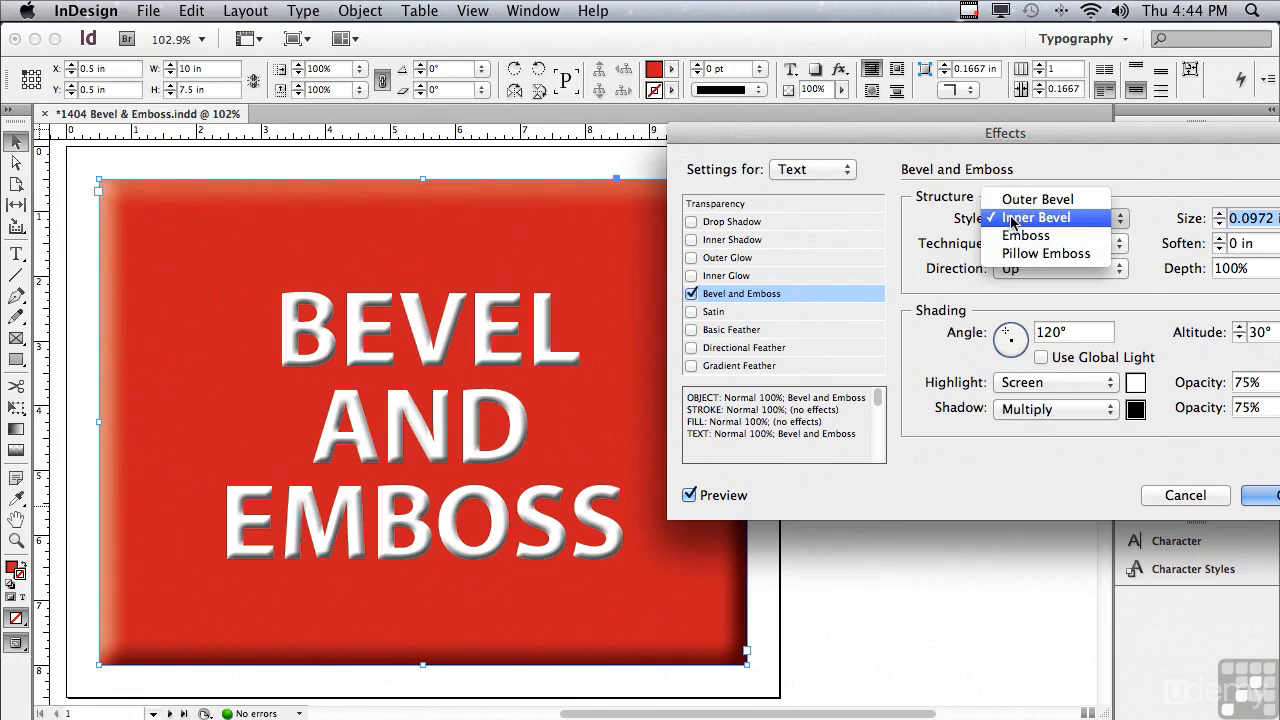
click(1037, 198)
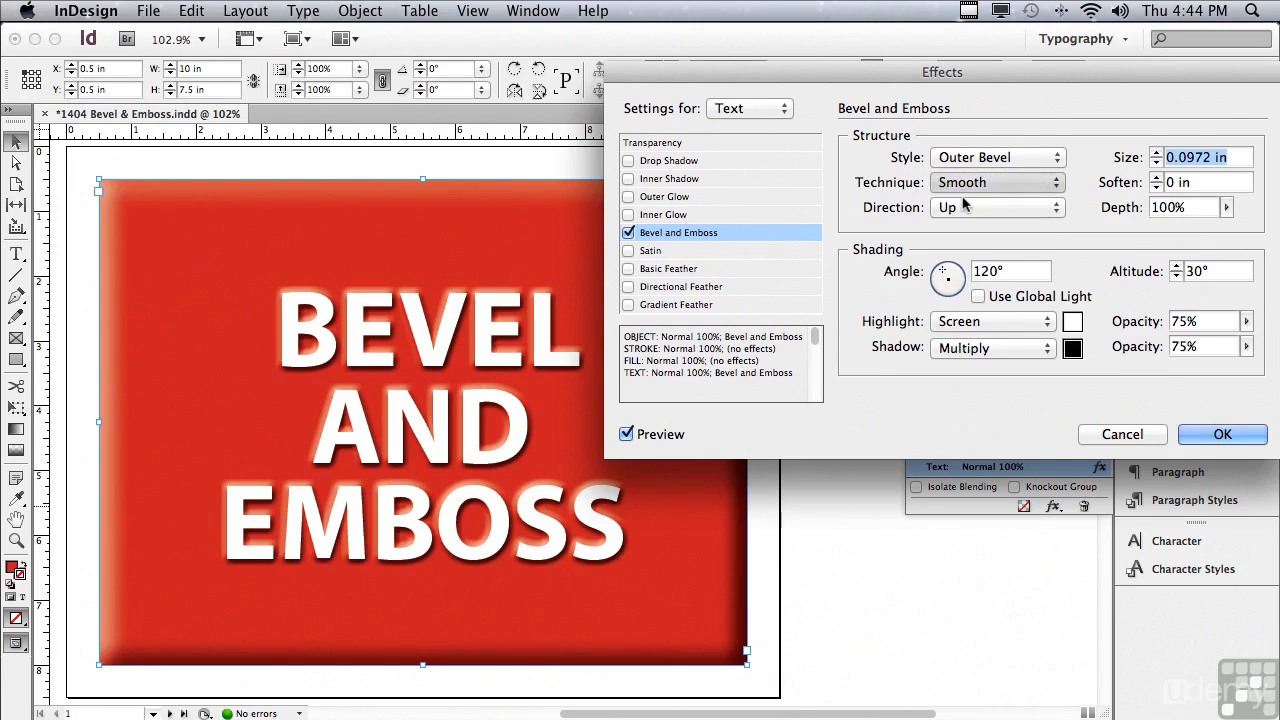
click(997, 182)
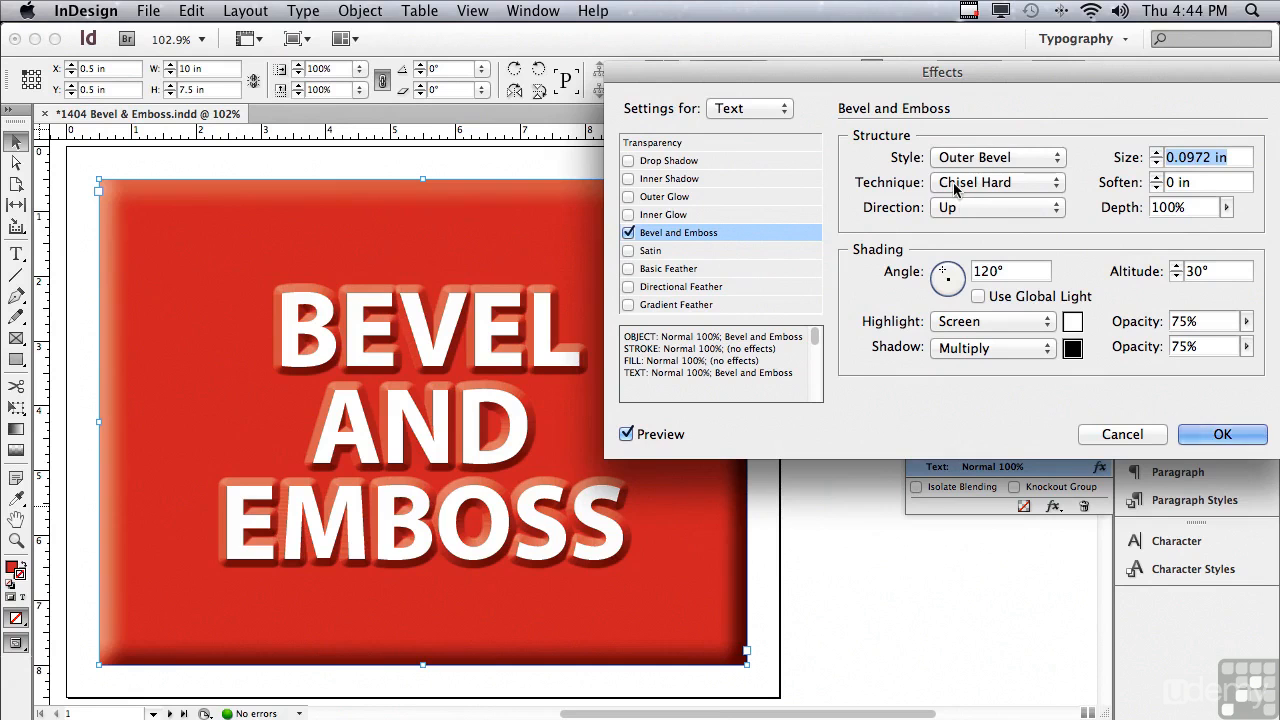
click(997, 182)
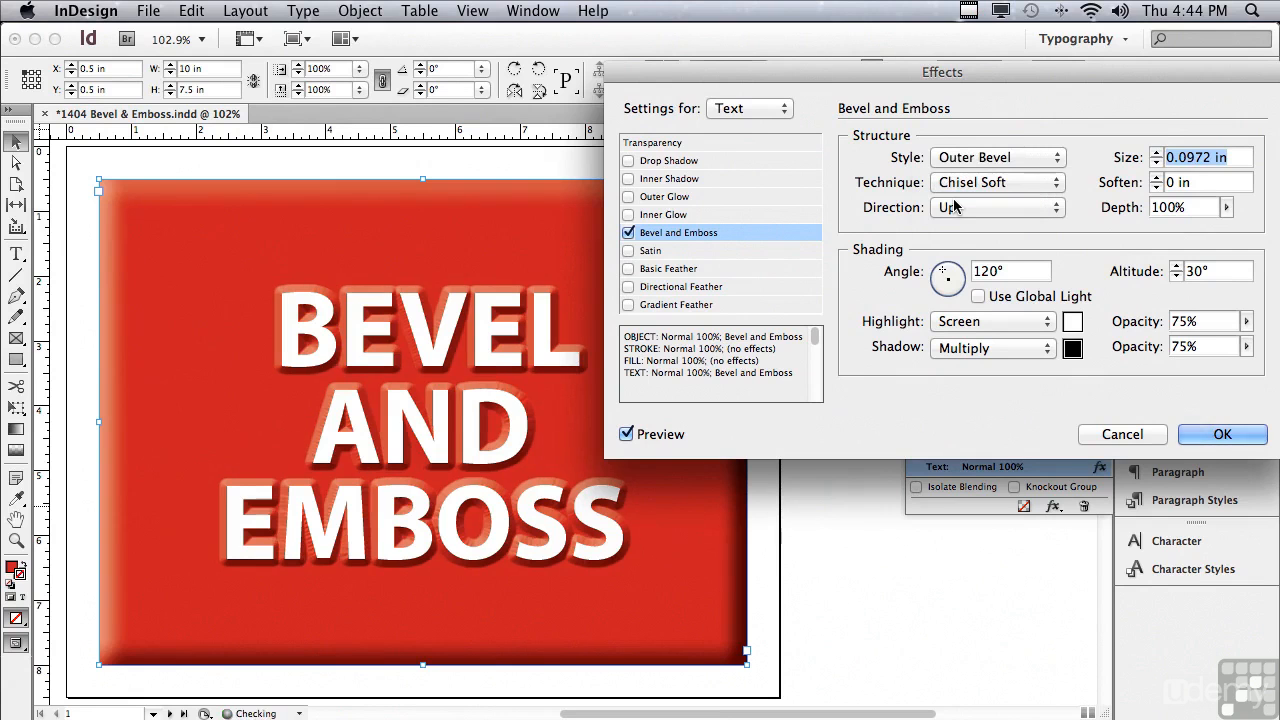
click(997, 182)
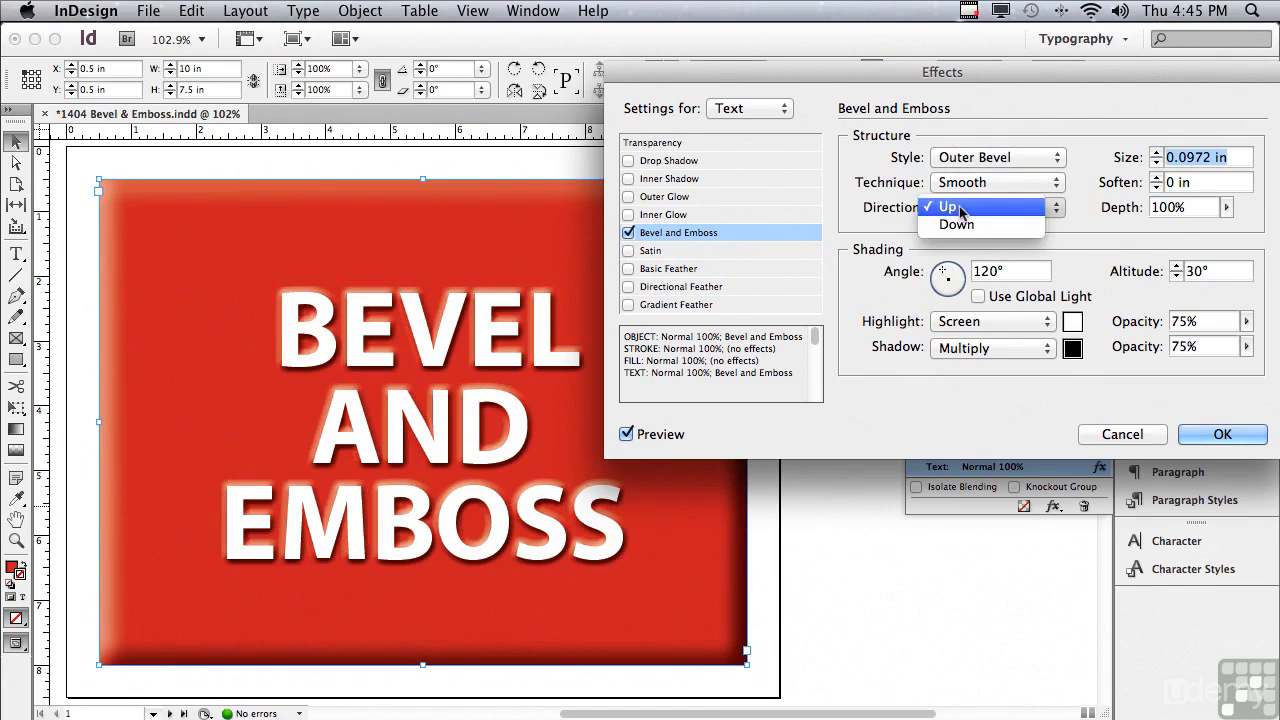
click(956, 224)
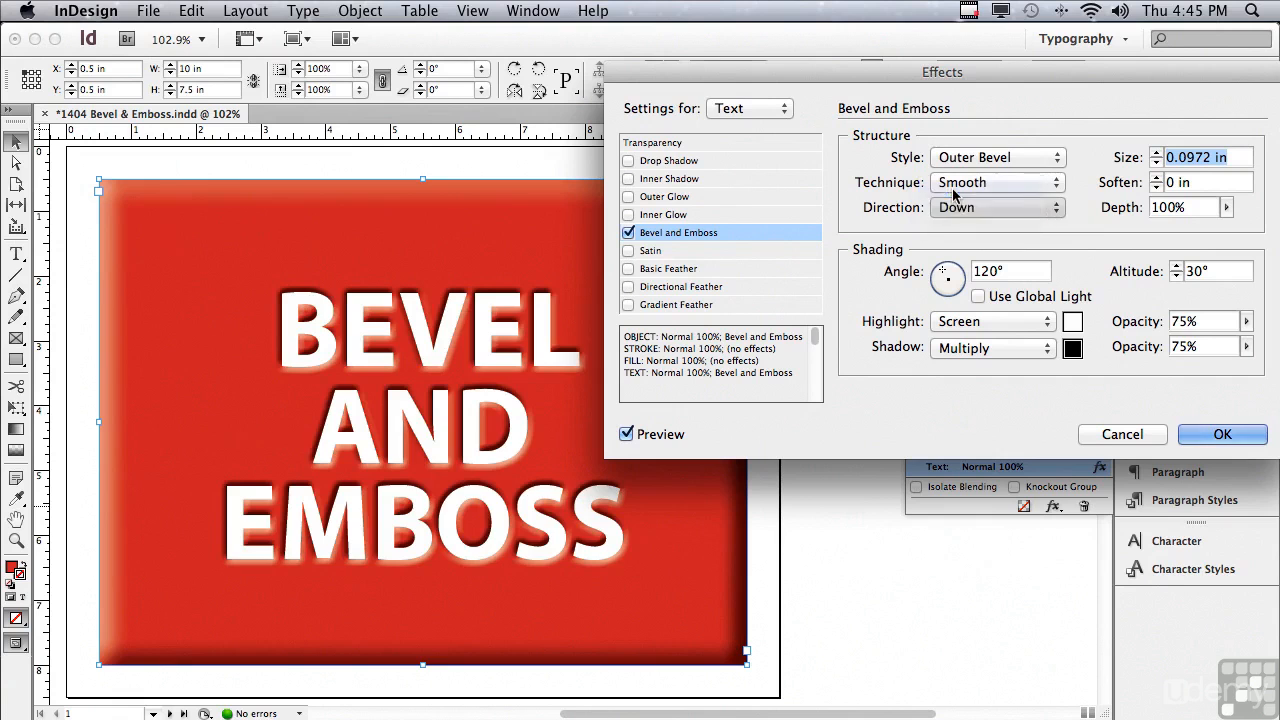
- Set the text bevel Direction back to Up and test shallower depths before restoring 100%
click(997, 207)
text(0.125)
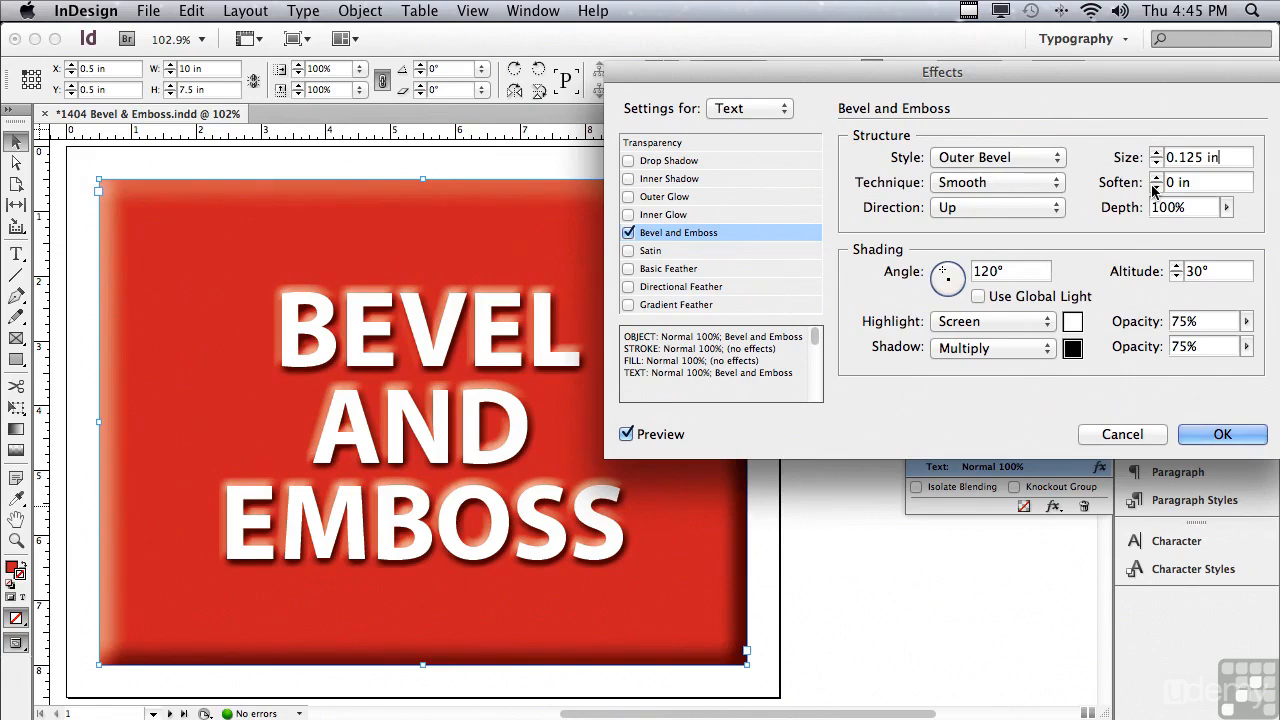
mouse_move(1215, 222)
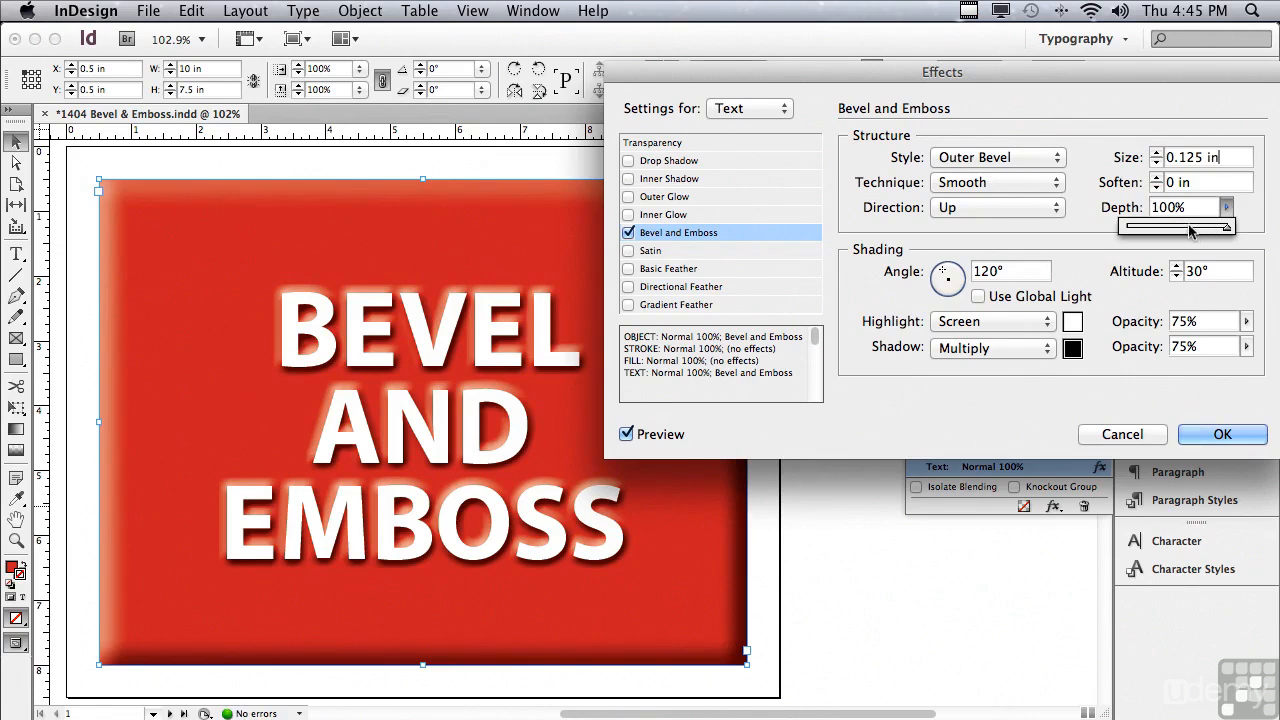
drag(1230, 229, 1175, 229)
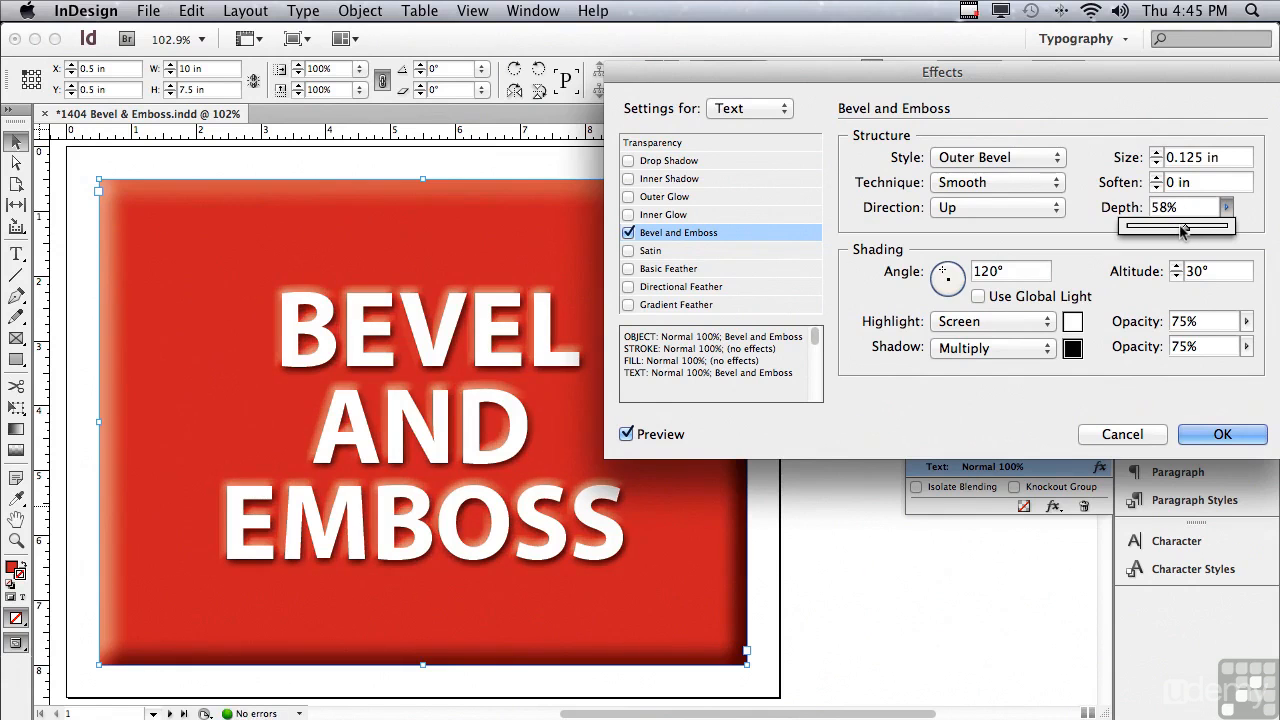
drag(1185, 228, 1165, 228)
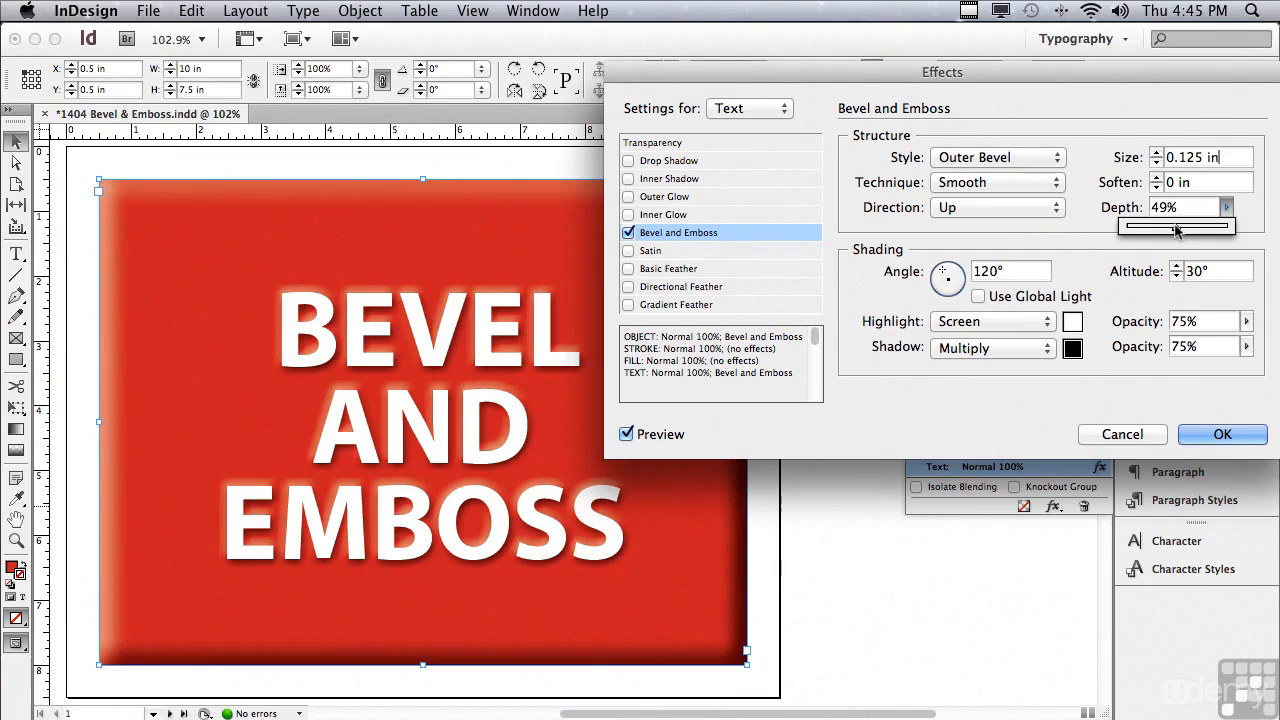
drag(1180, 229, 1235, 229)
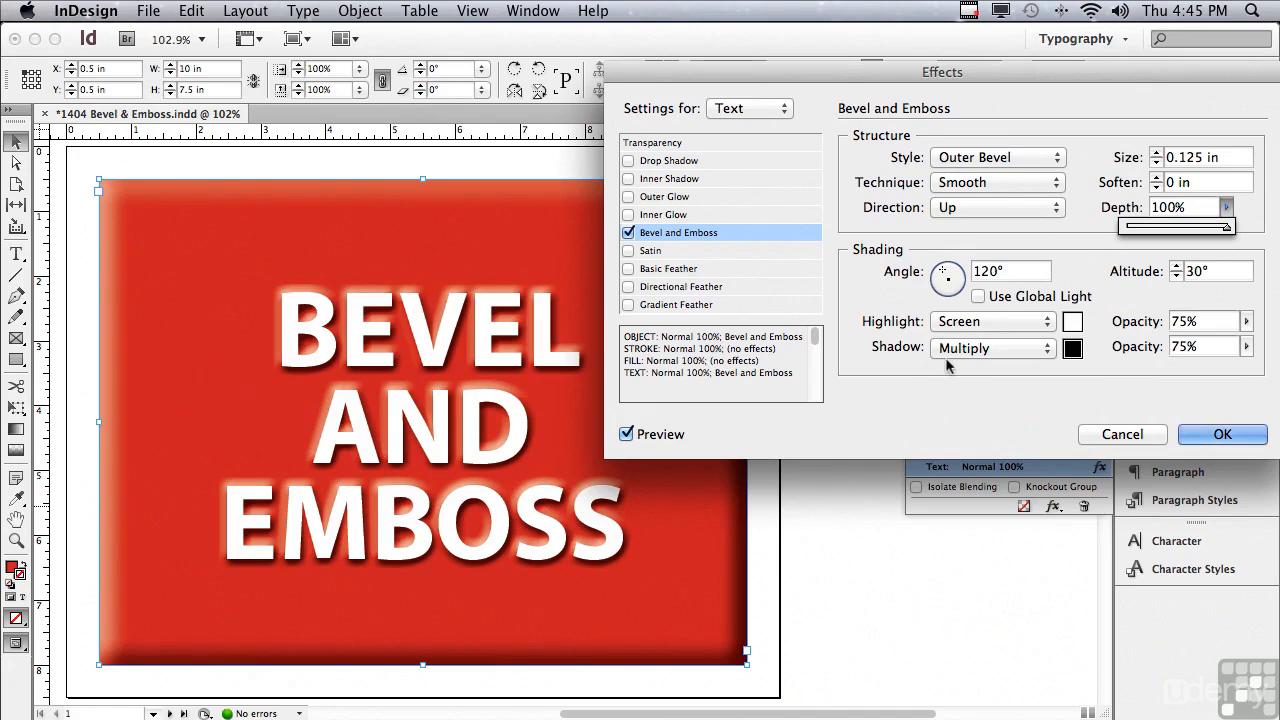
click(1207, 157)
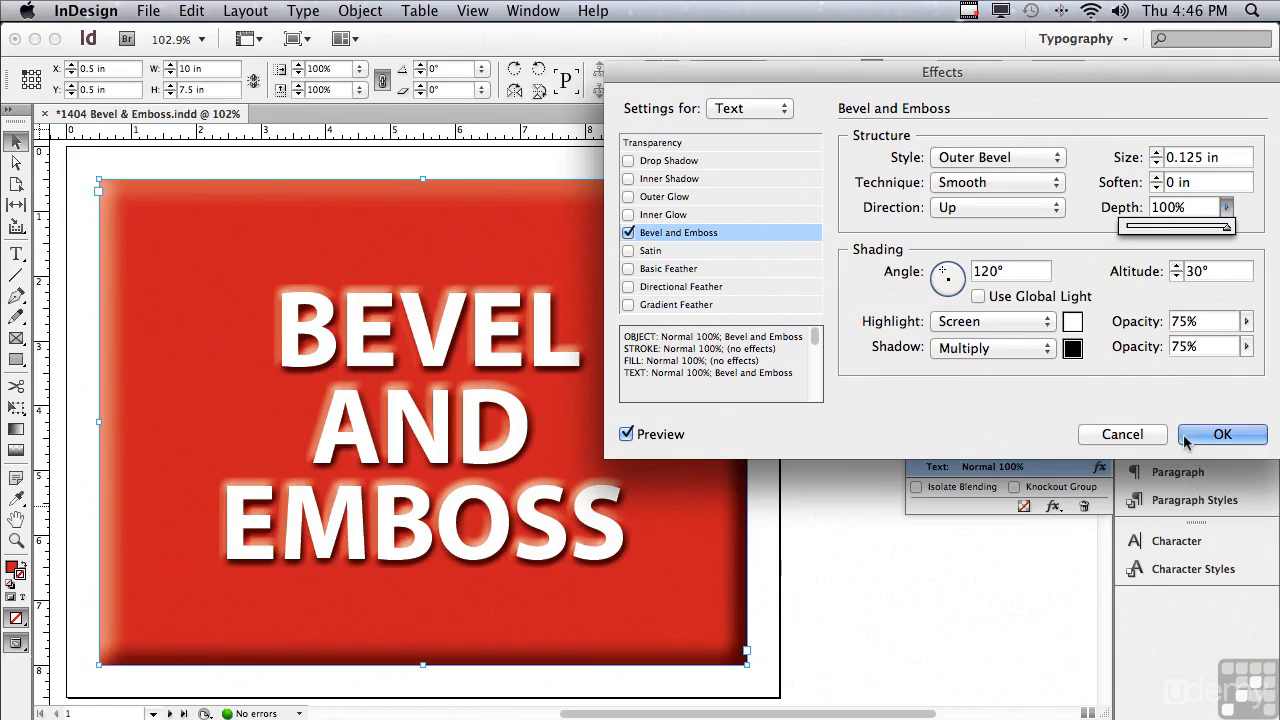
- Apply page 1's outer bevel, then add an Emboss-style Bevel and Emboss to page 2's text
click(1222, 434)
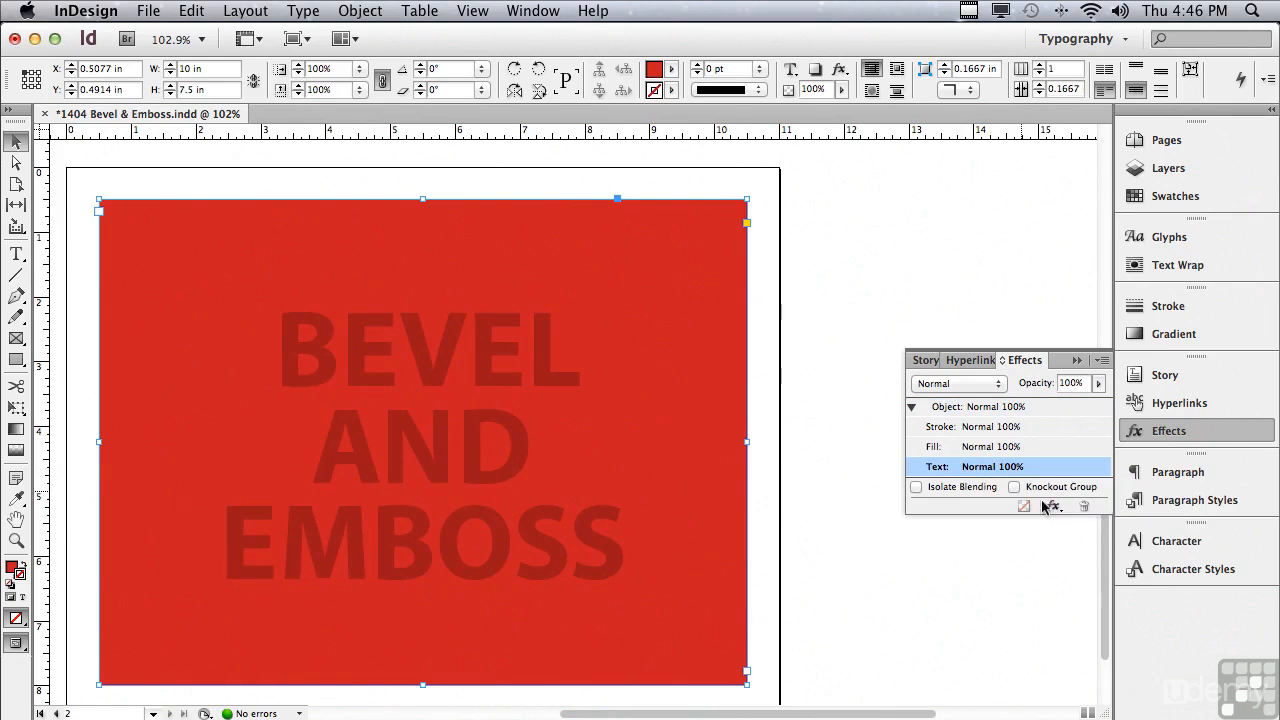
click(1024, 506)
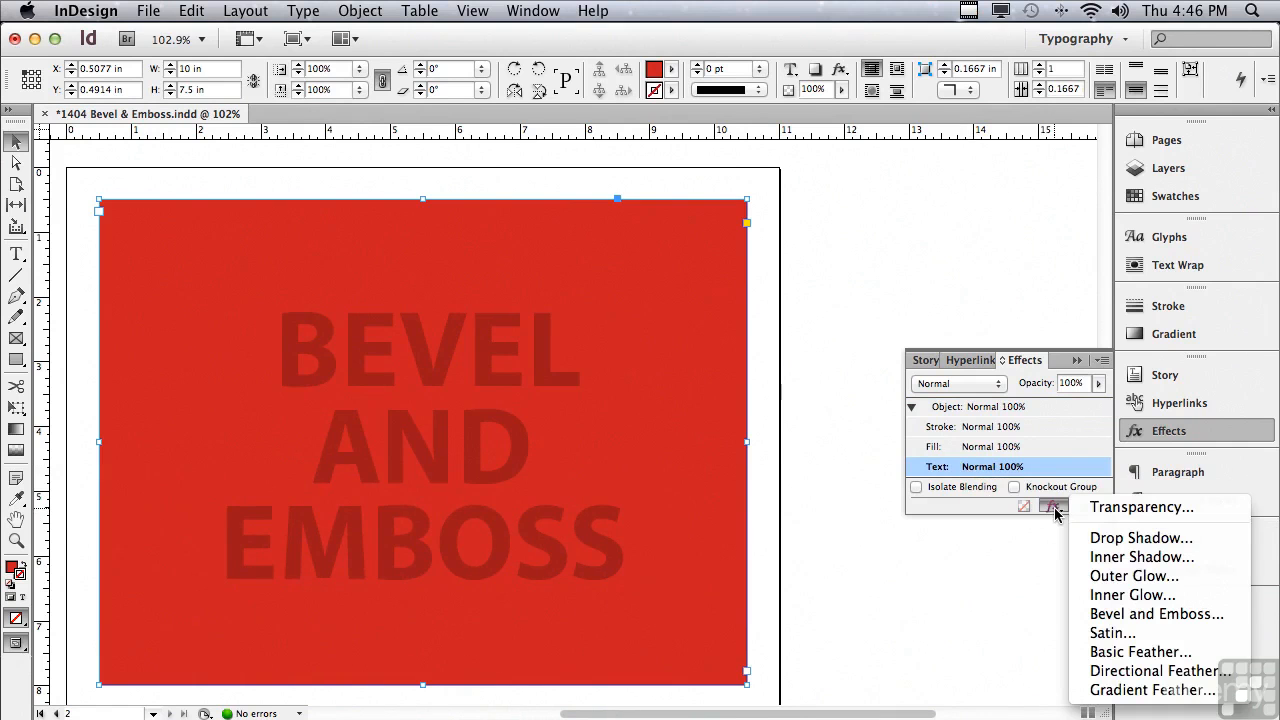
click(1156, 613)
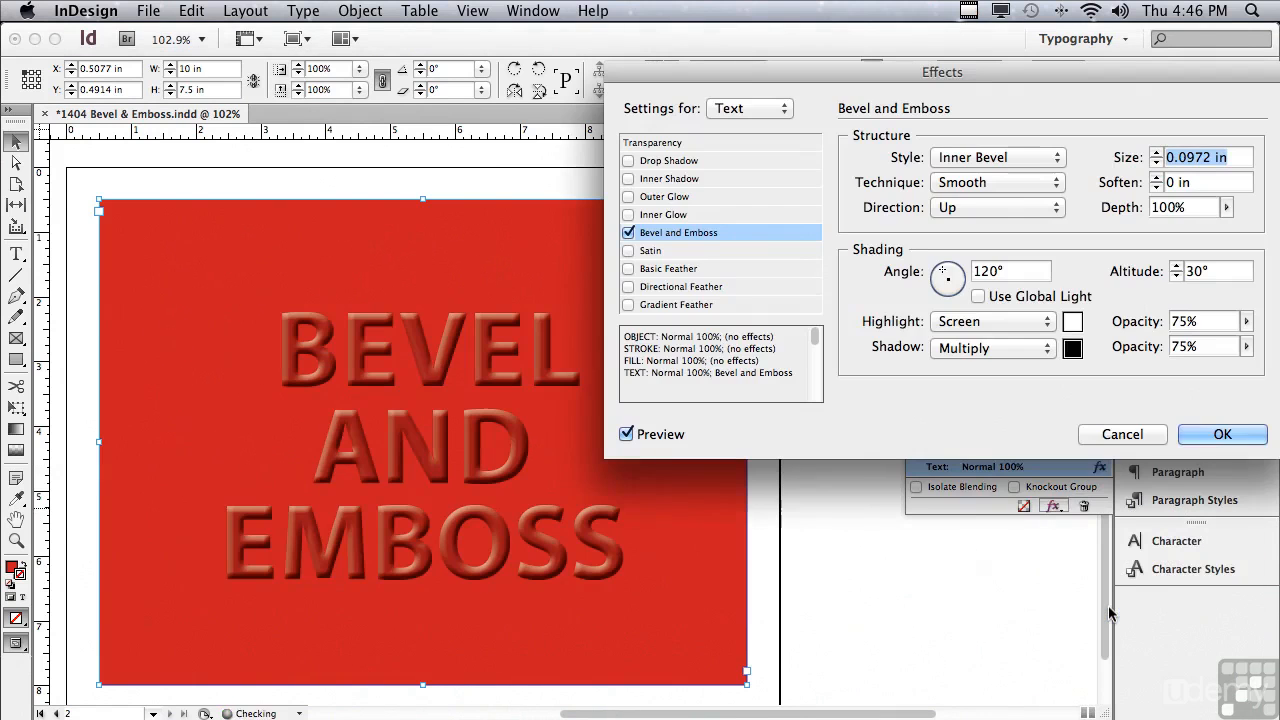
click(996, 157)
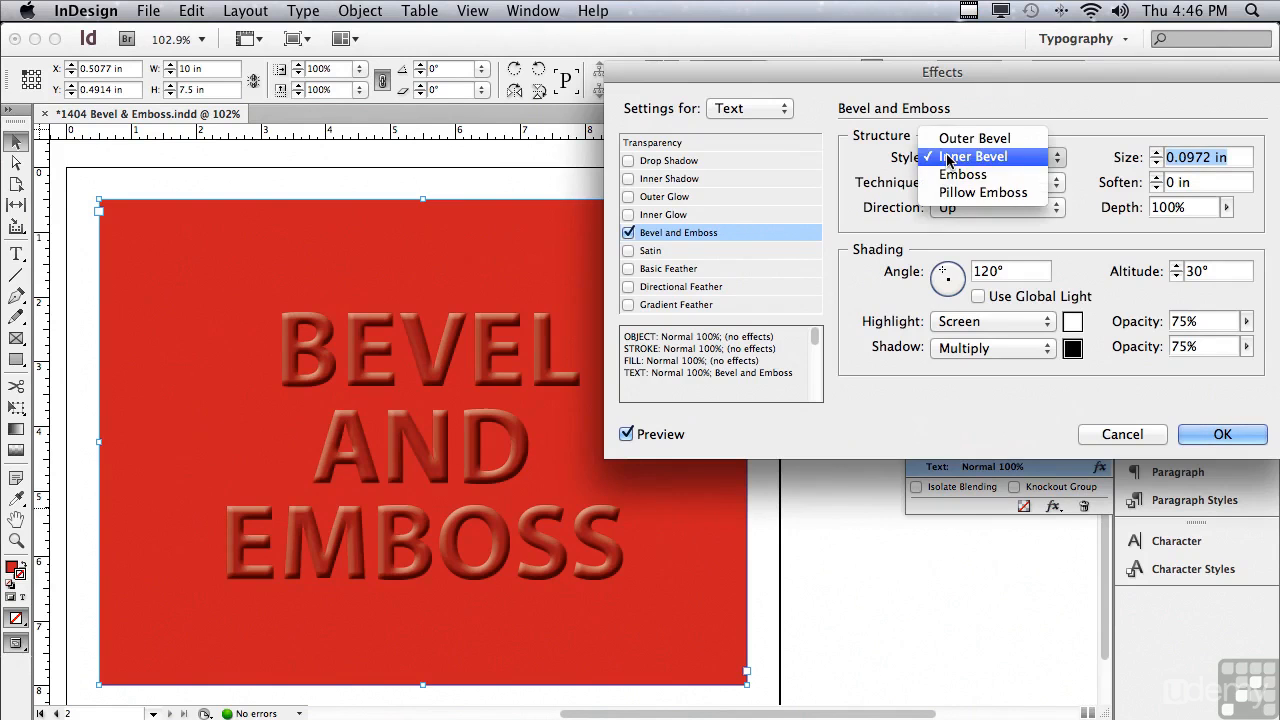
click(963, 174)
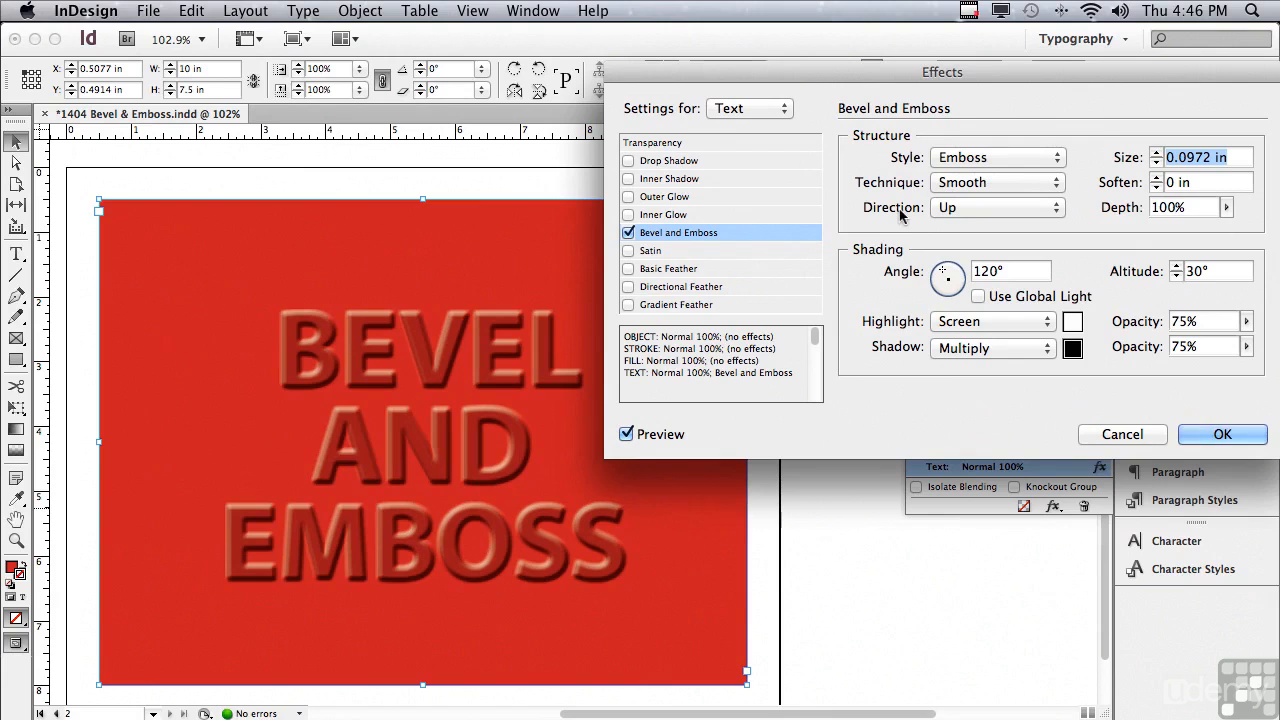
mouse_move(965, 242)
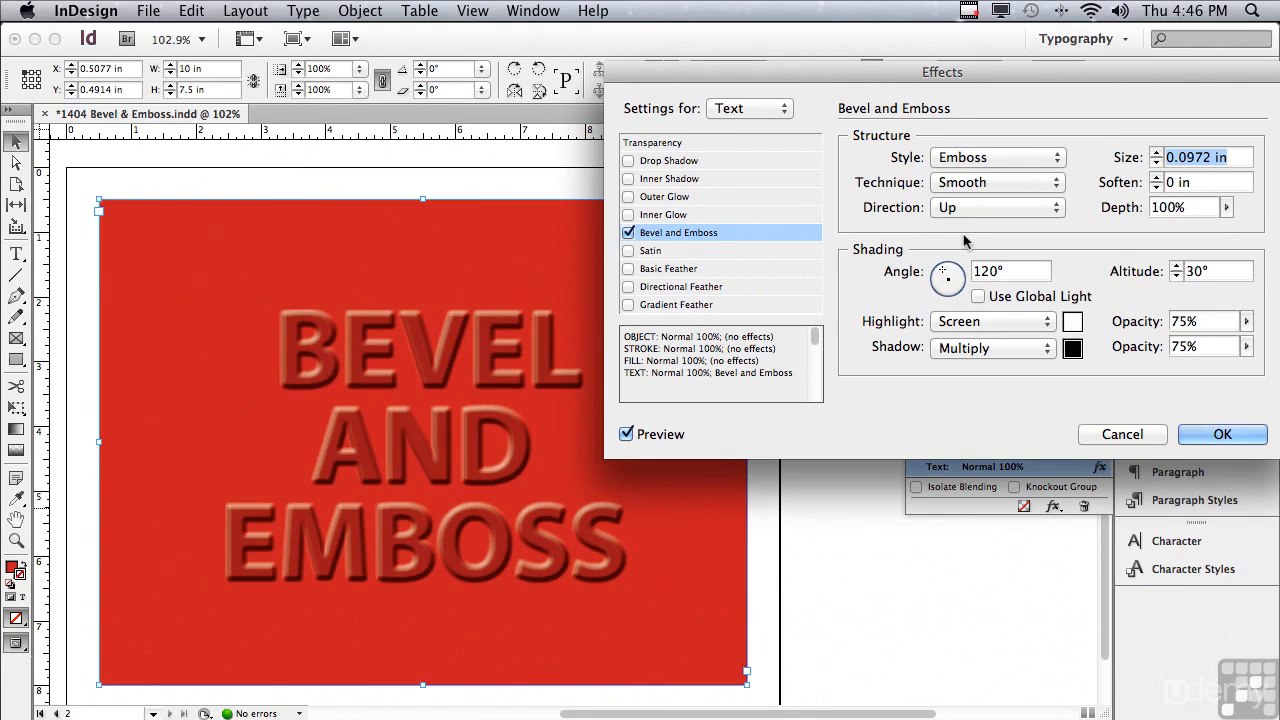
- Set the emboss Direction to Down and move the light to 136° angle, 28° altitude
click(997, 207)
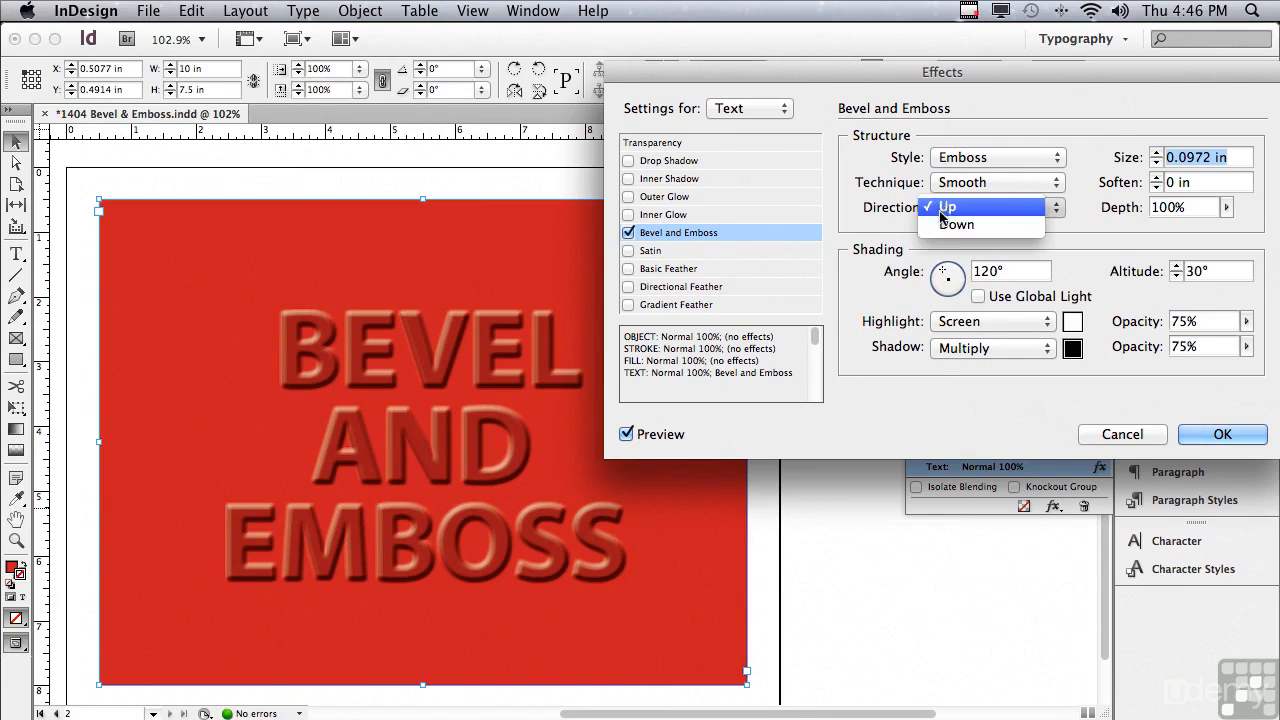
click(957, 224)
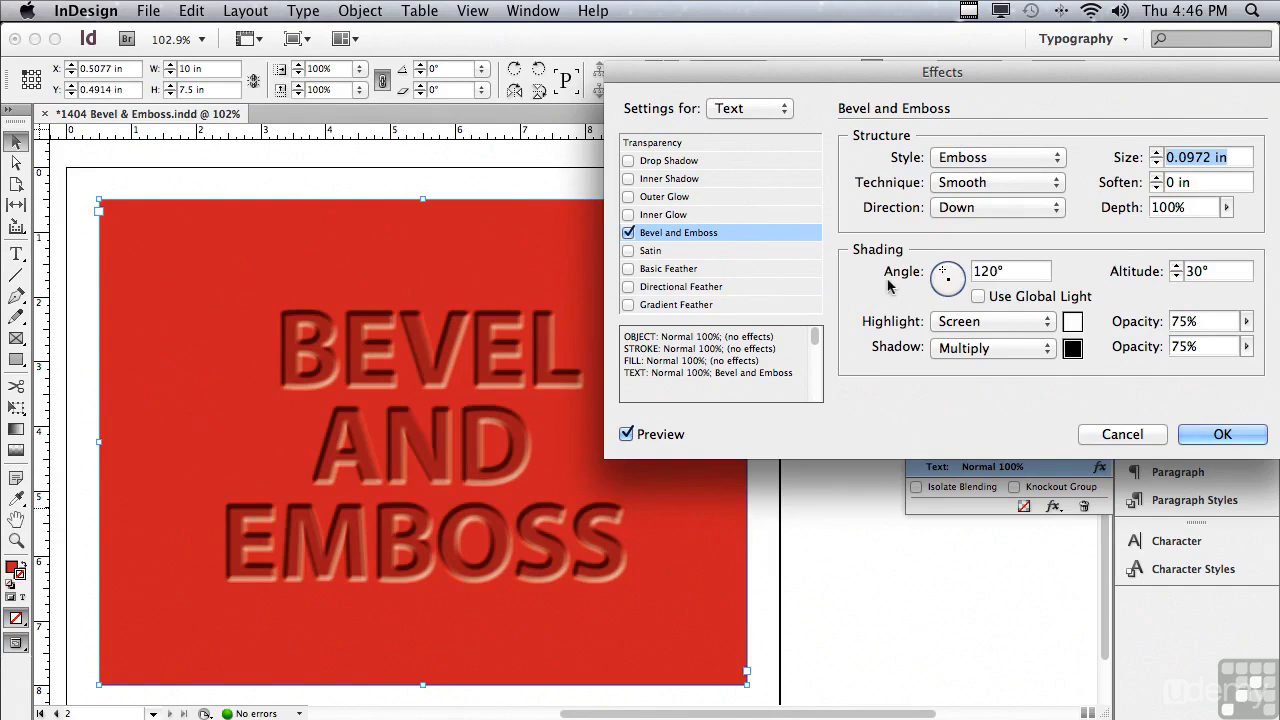
drag(947, 278, 940, 278)
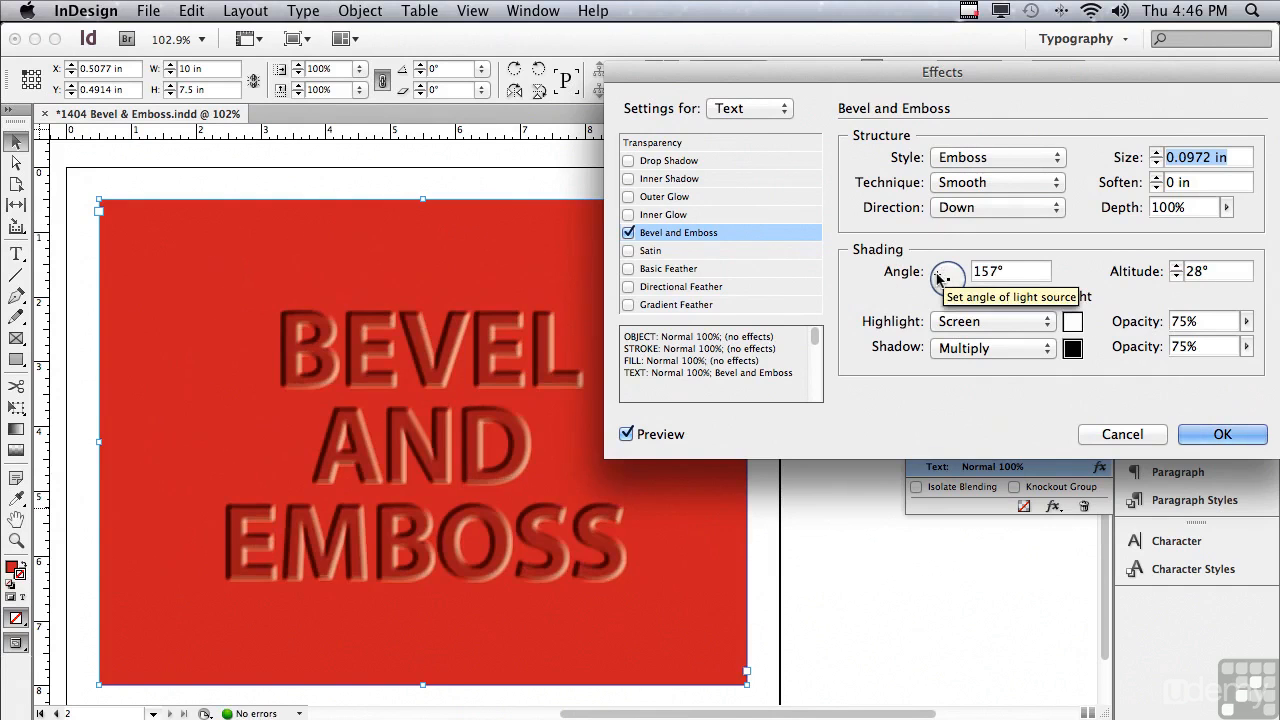
drag(948, 278, 948, 268)
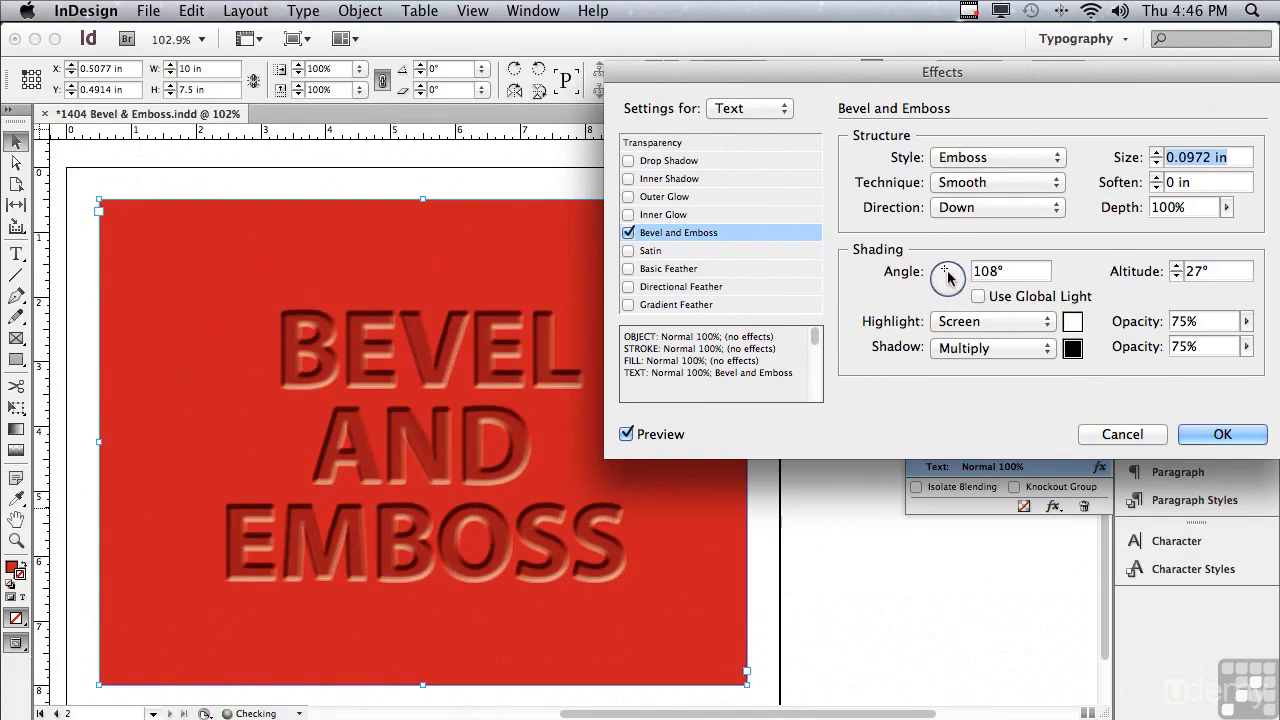
drag(948, 278, 940, 272)
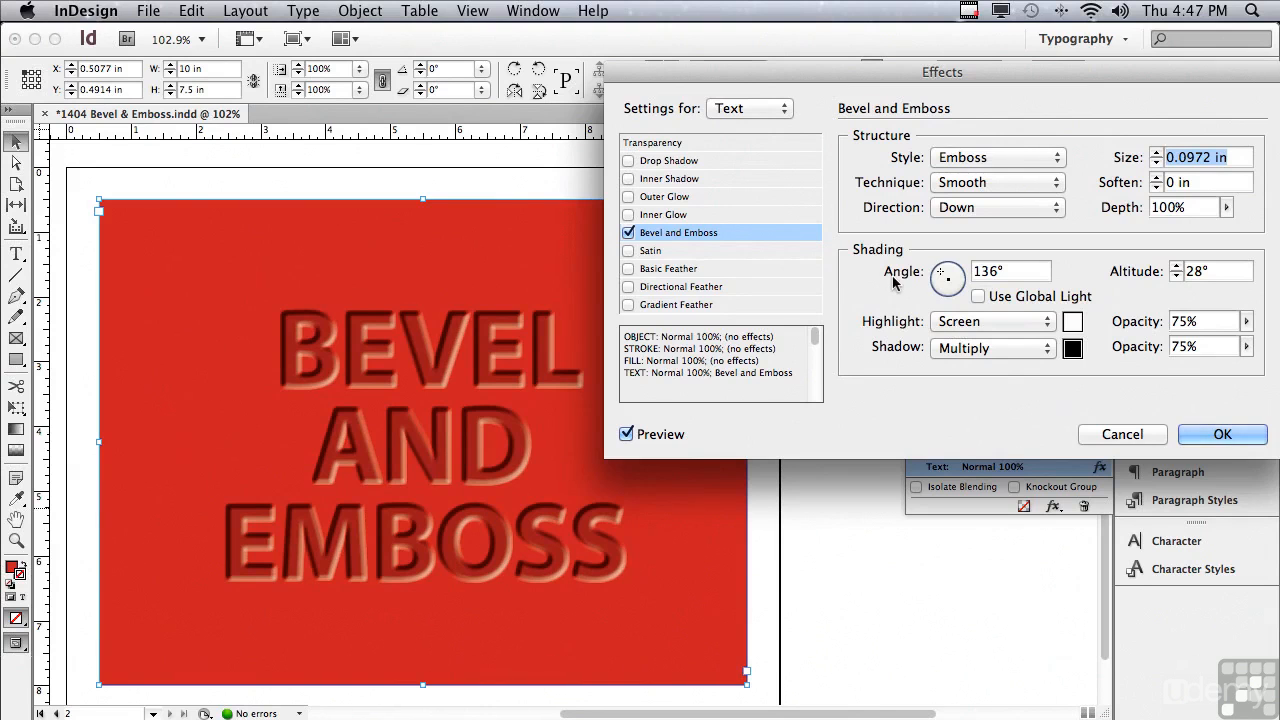
mouse_move(898, 349)
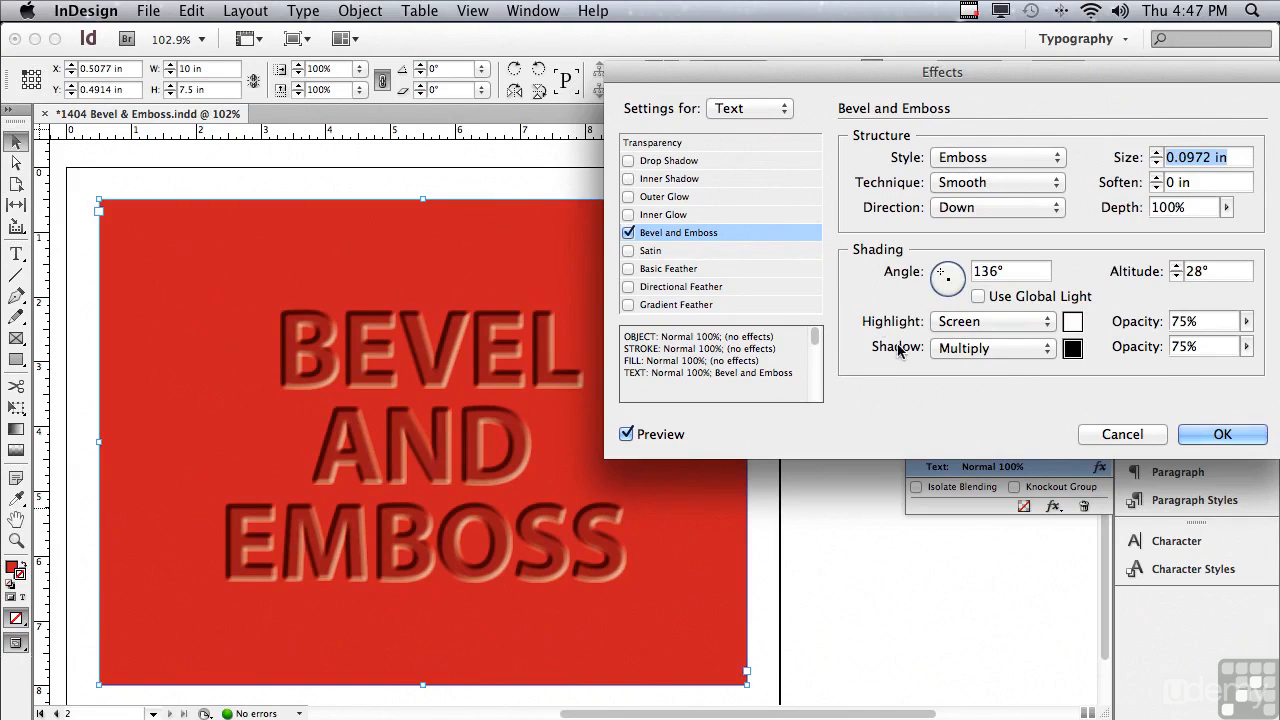
mouse_move(933, 355)
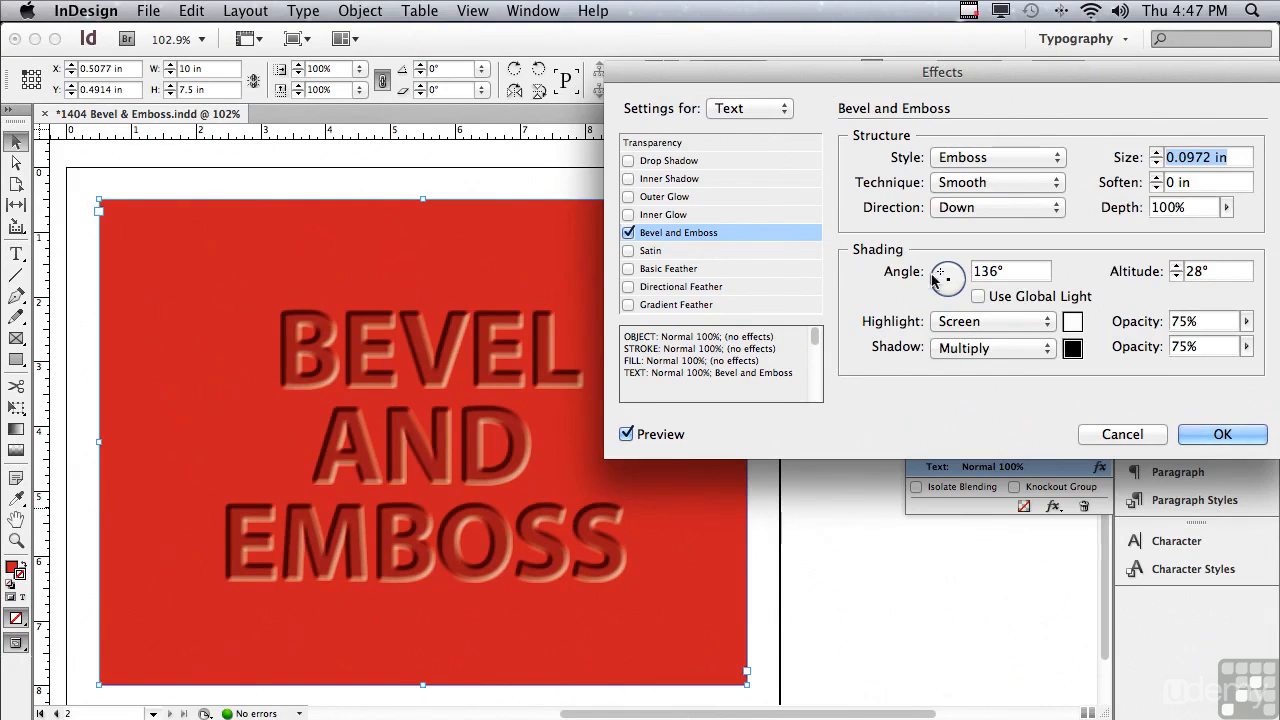
- Give the page 2 text a Pillow Emboss bevel with direction Up and apply it
click(995, 157)
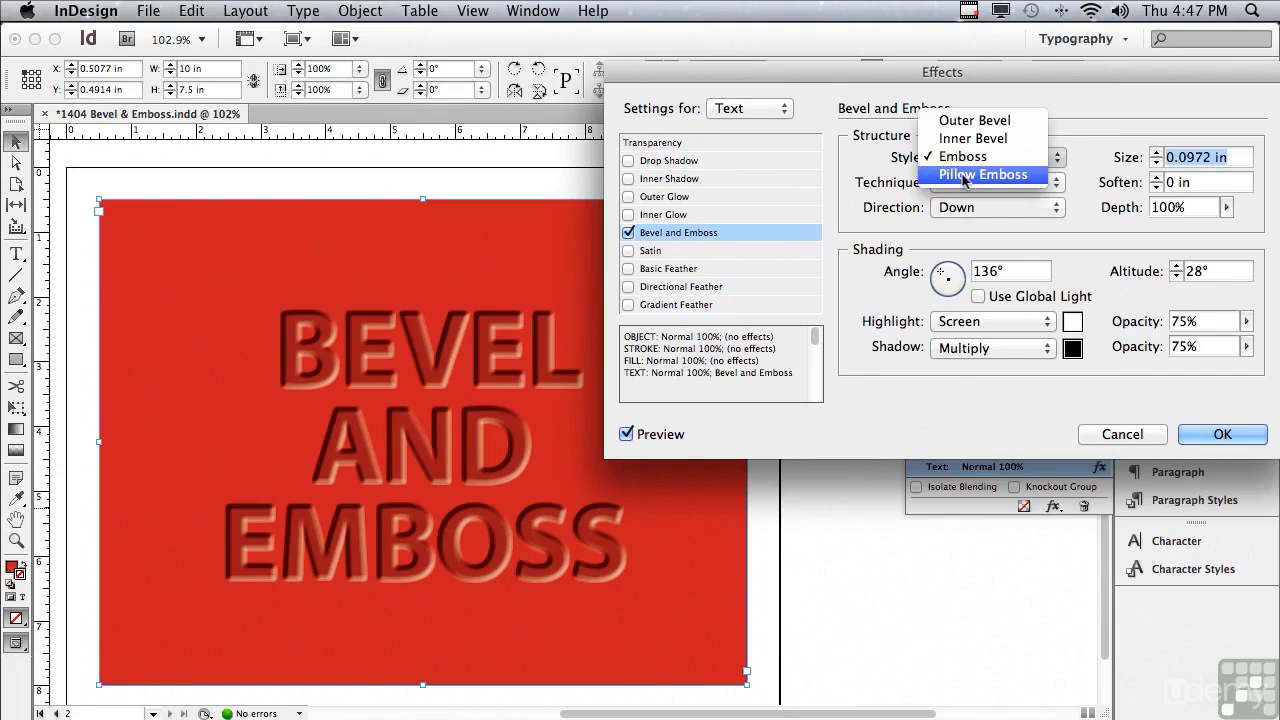
click(982, 174)
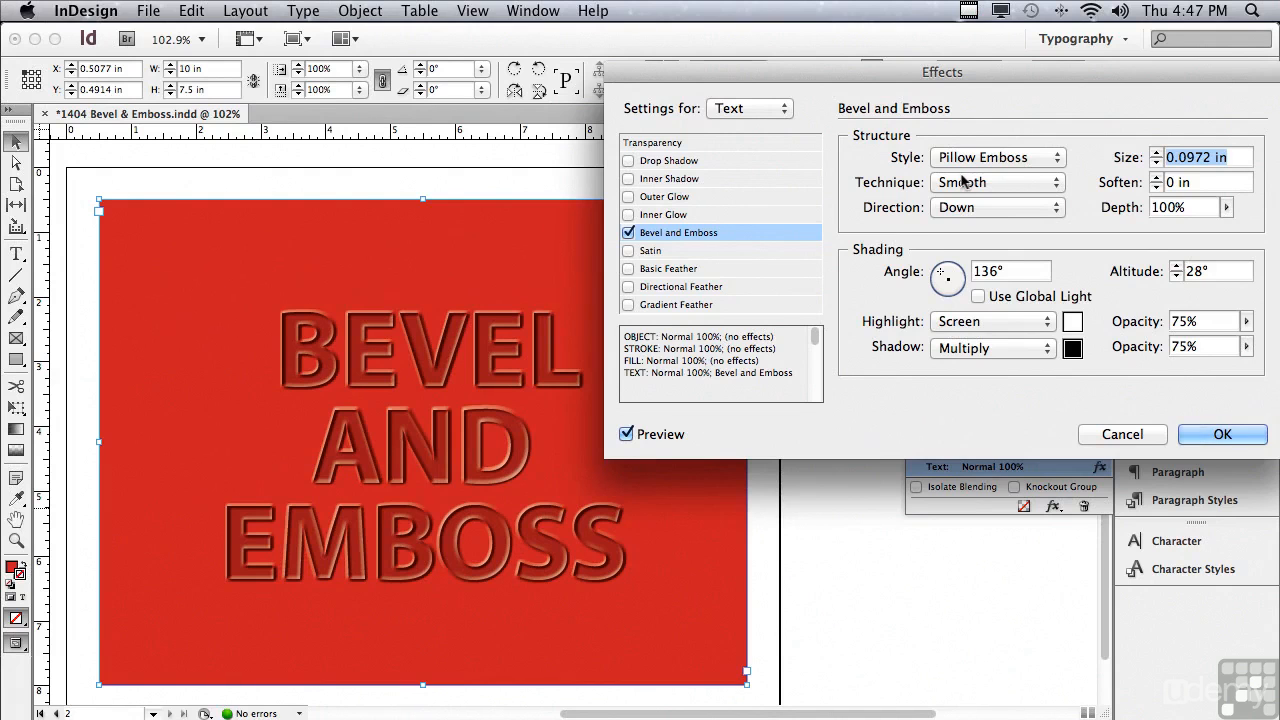
click(995, 207)
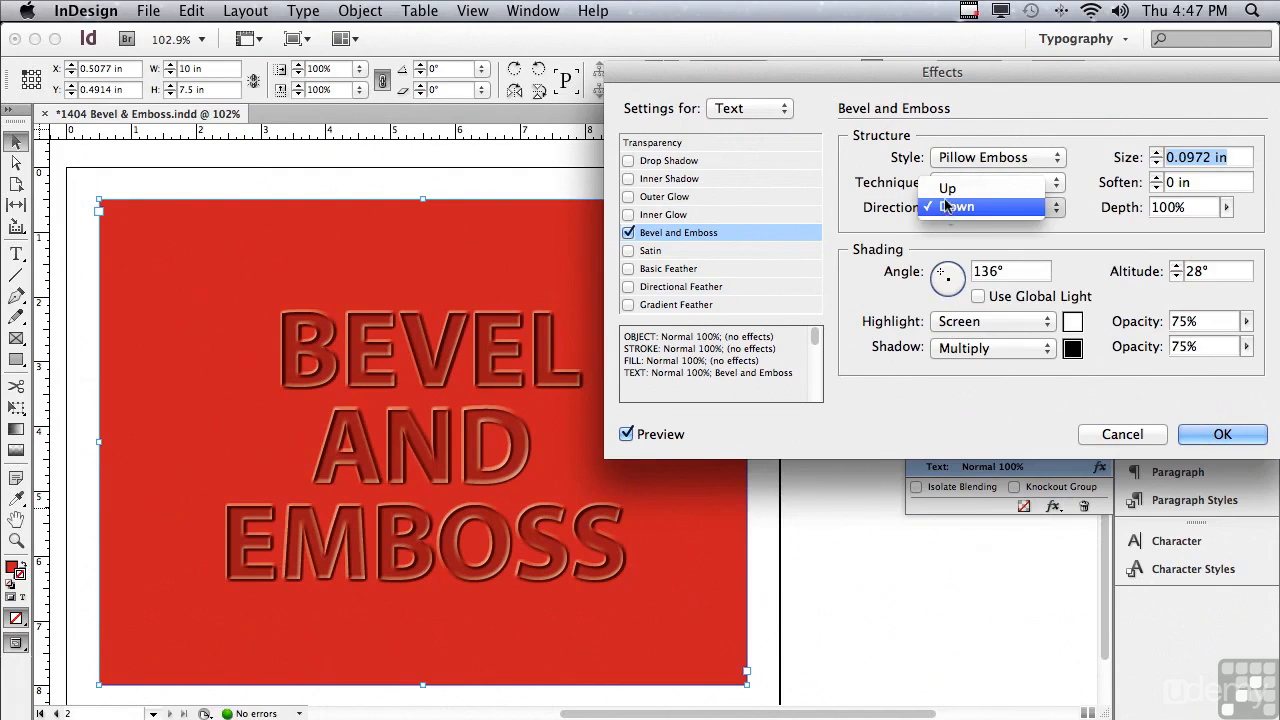
click(961, 182)
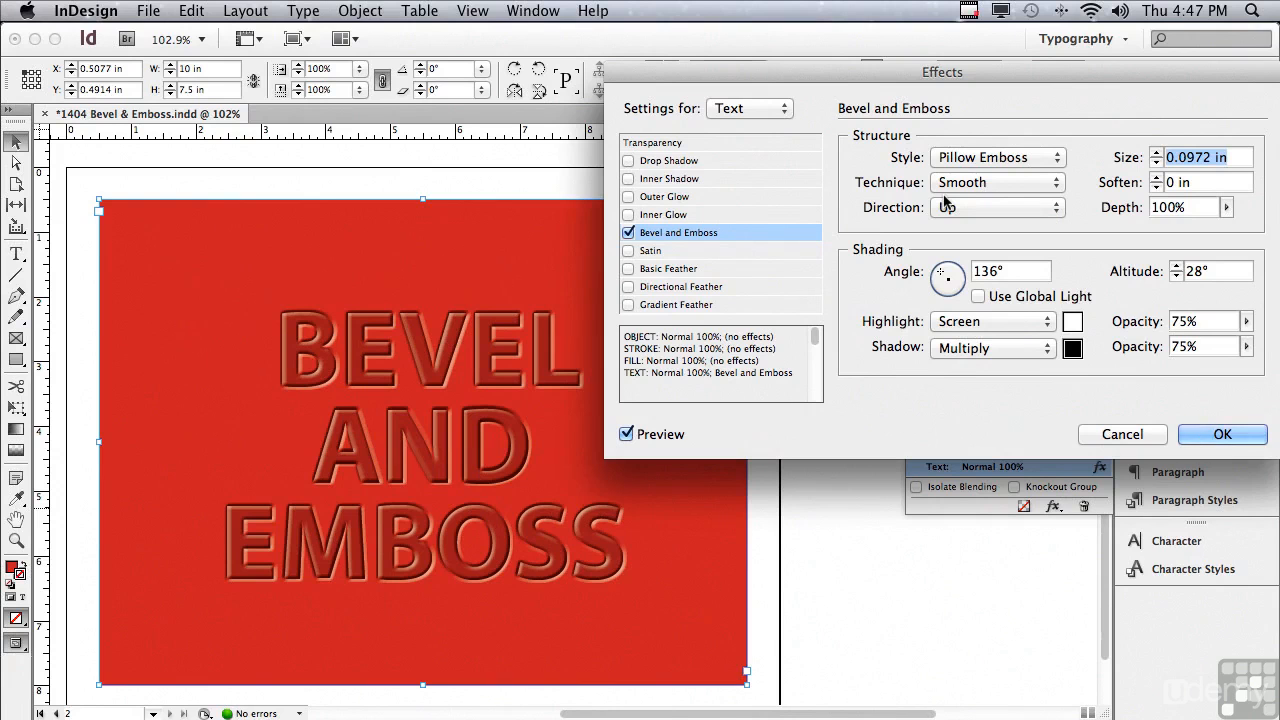
click(1222, 434)
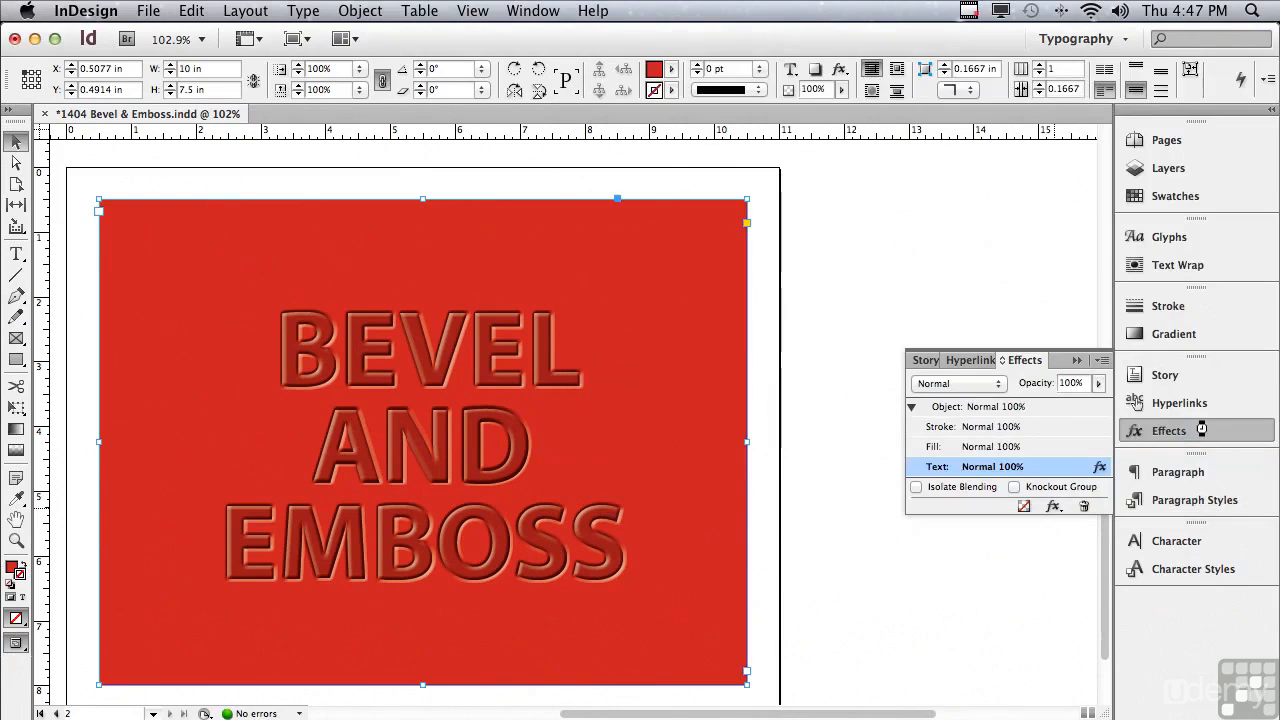